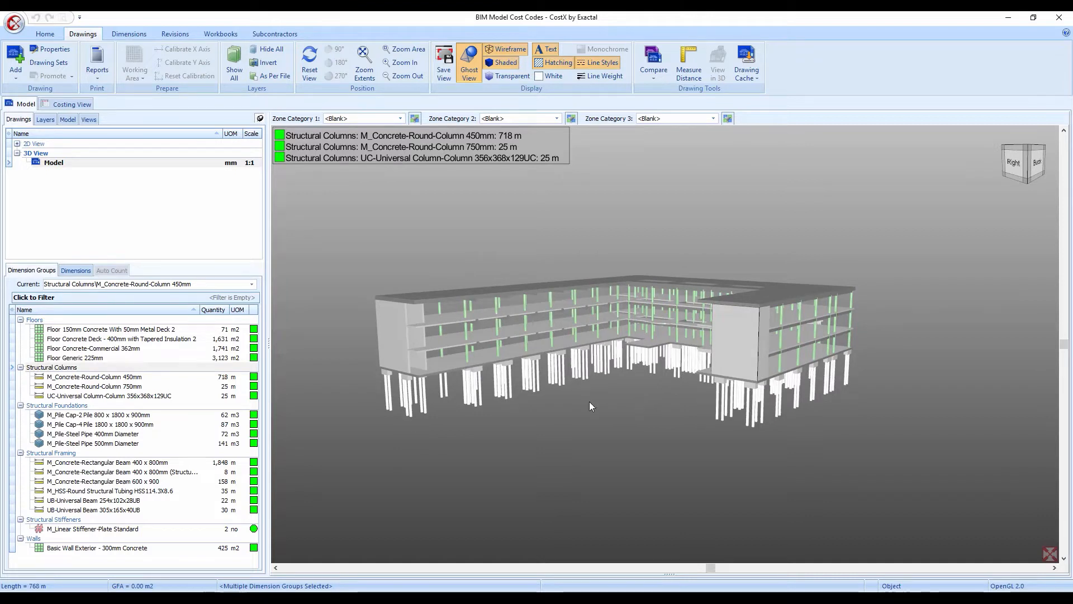
mouse_move(597, 440)
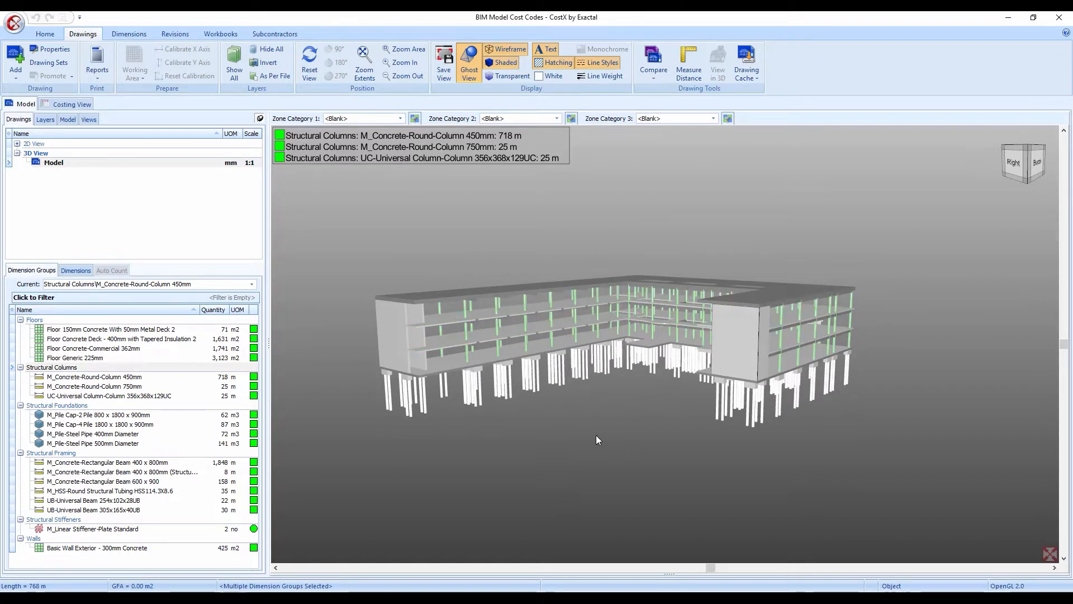
mouse_move(161, 361)
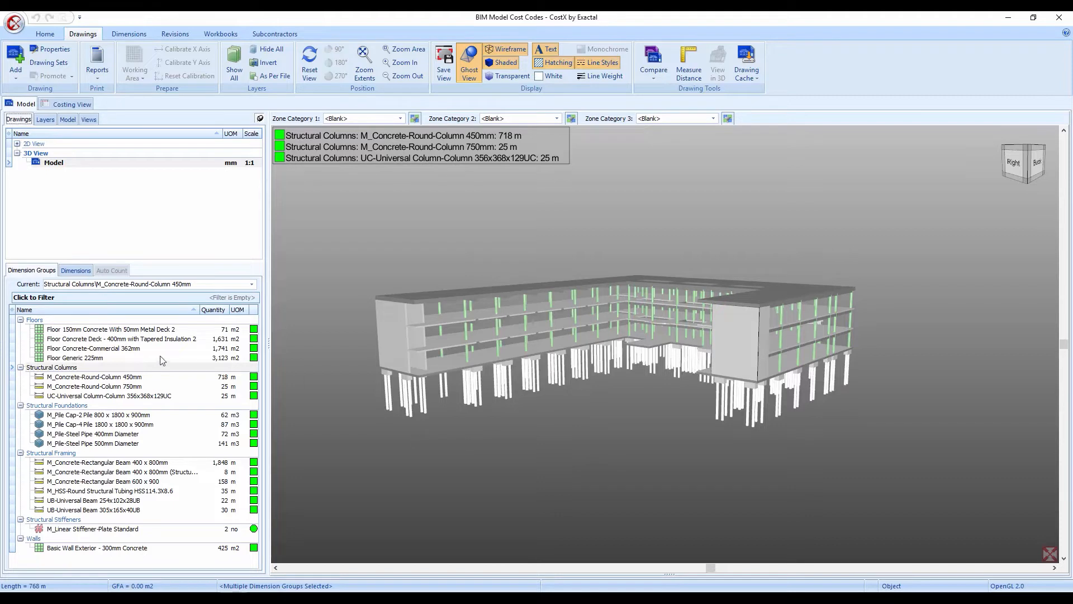
mouse_move(44, 438)
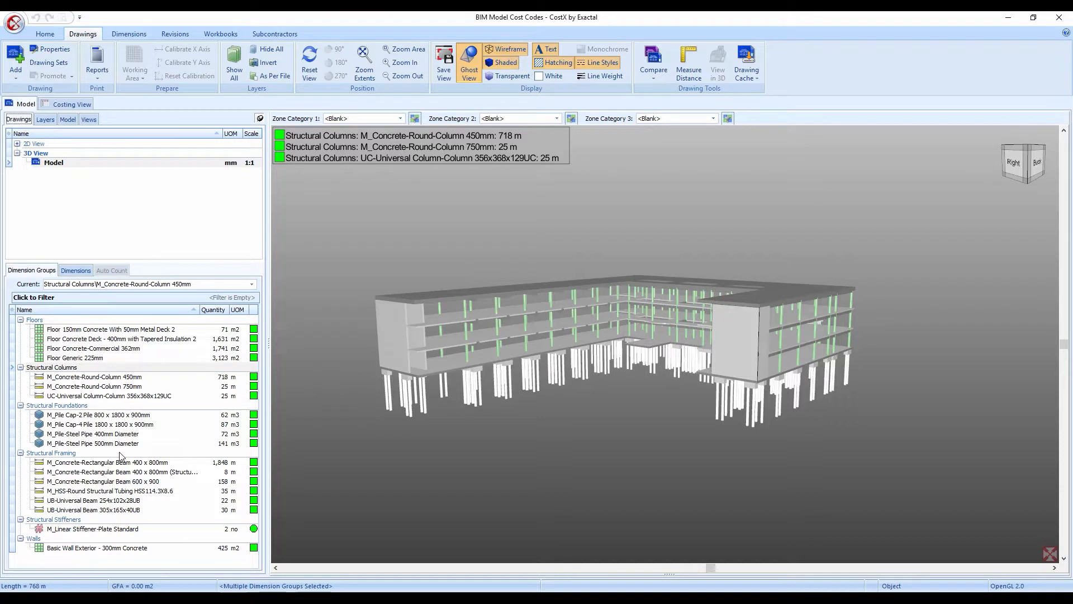
mouse_move(183, 448)
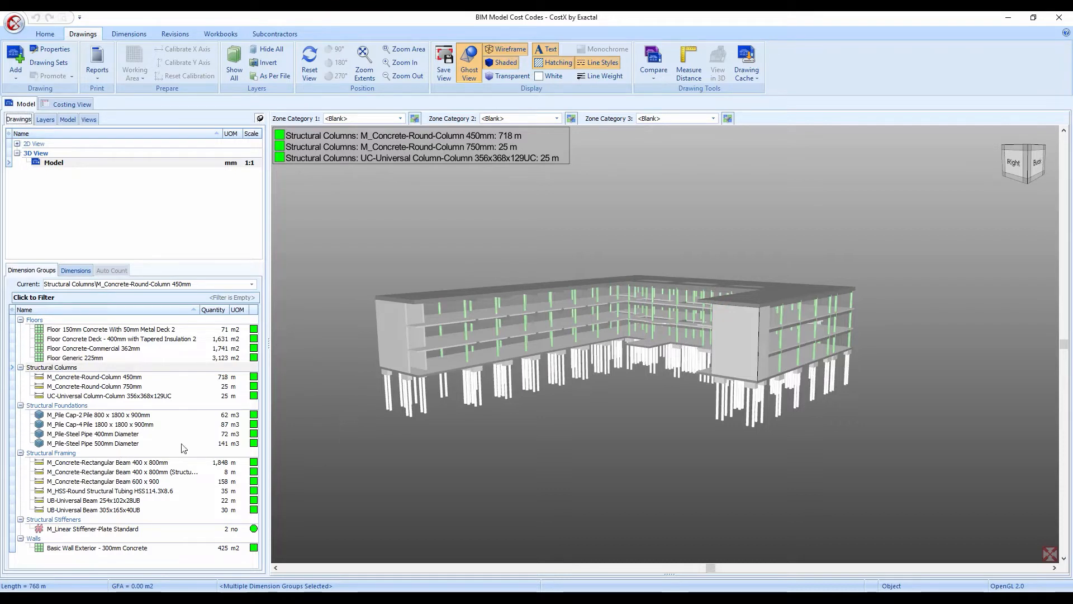
mouse_move(362, 468)
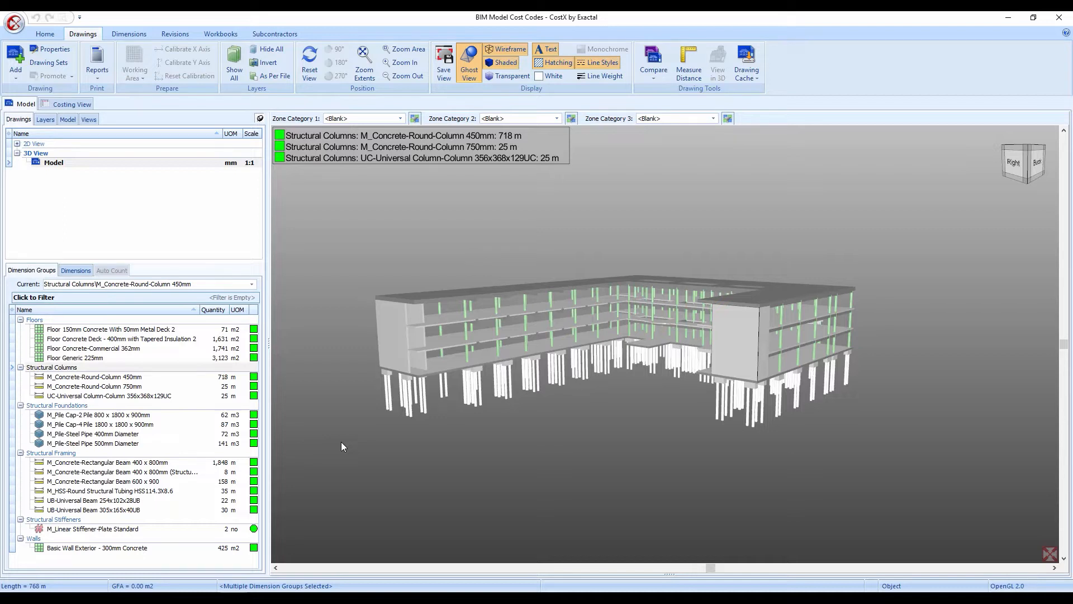
mouse_move(110, 409)
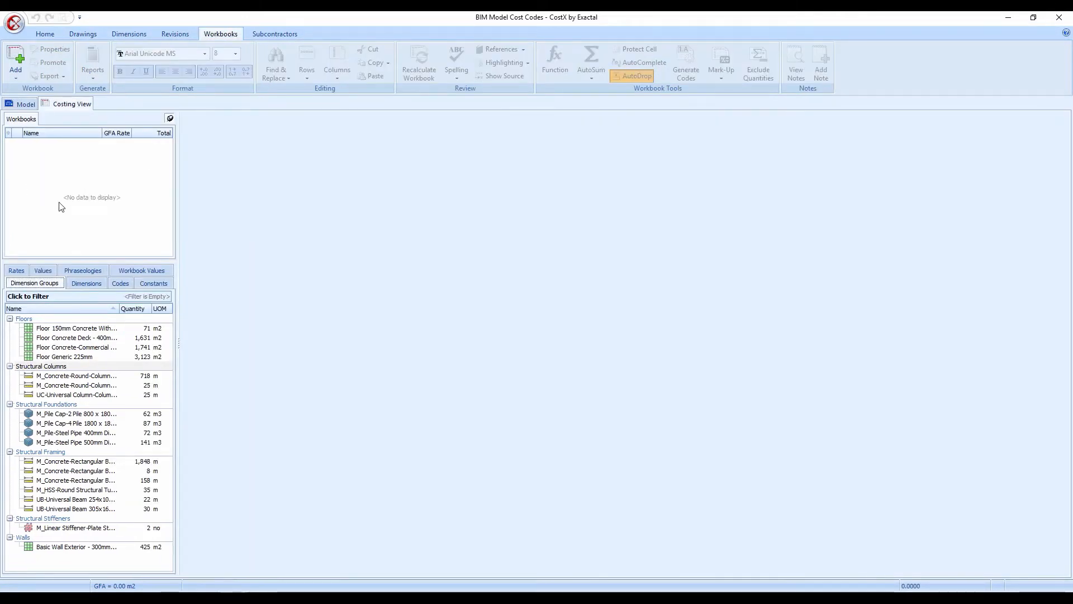
mouse_move(56, 190)
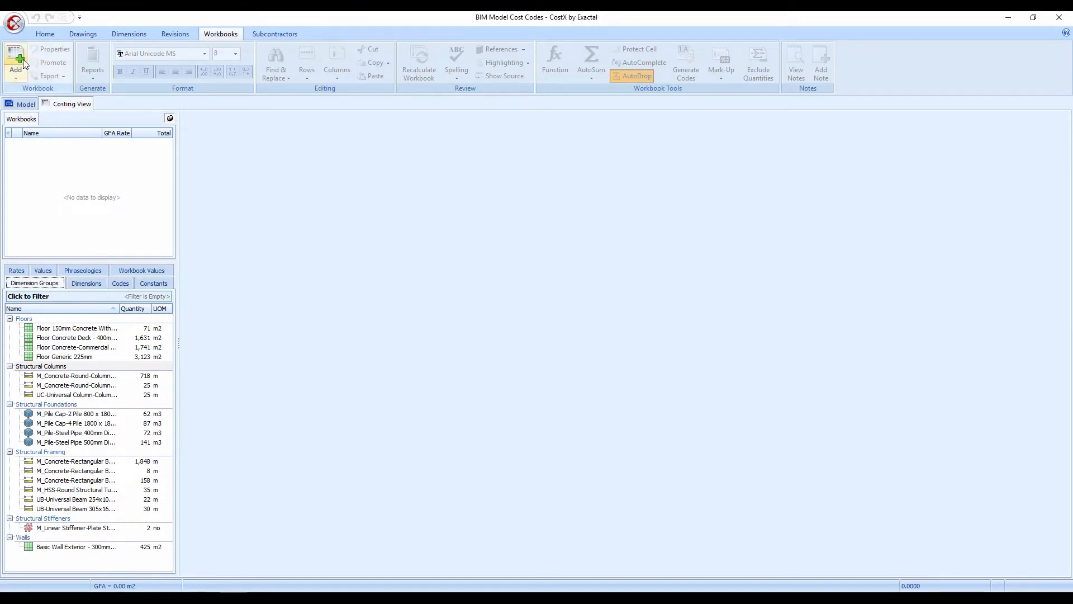
mouse_move(80, 362)
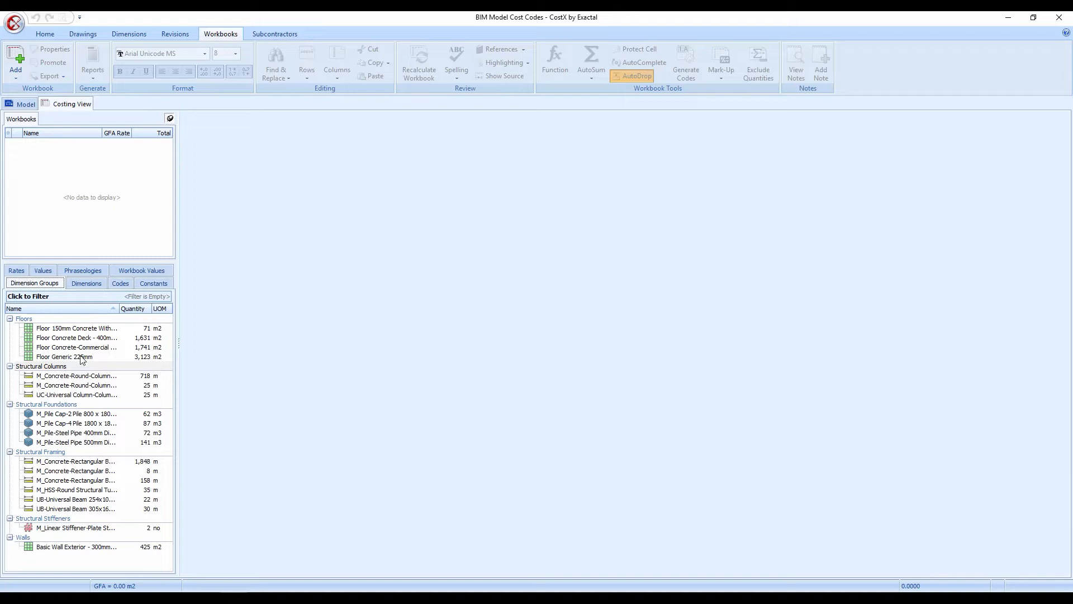
mouse_move(234, 409)
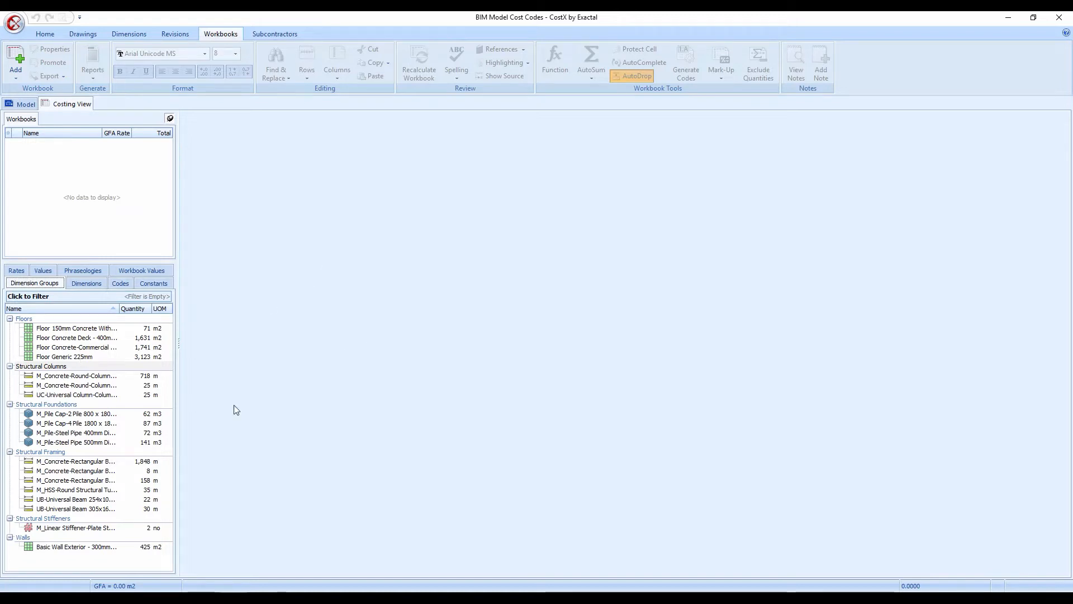
mouse_move(248, 441)
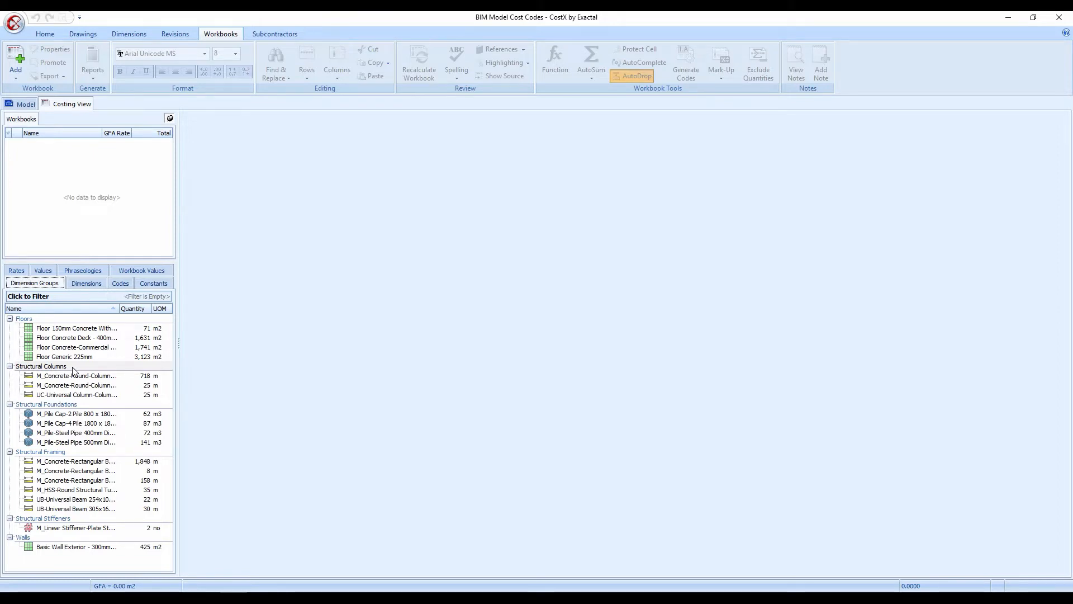
mouse_move(78, 334)
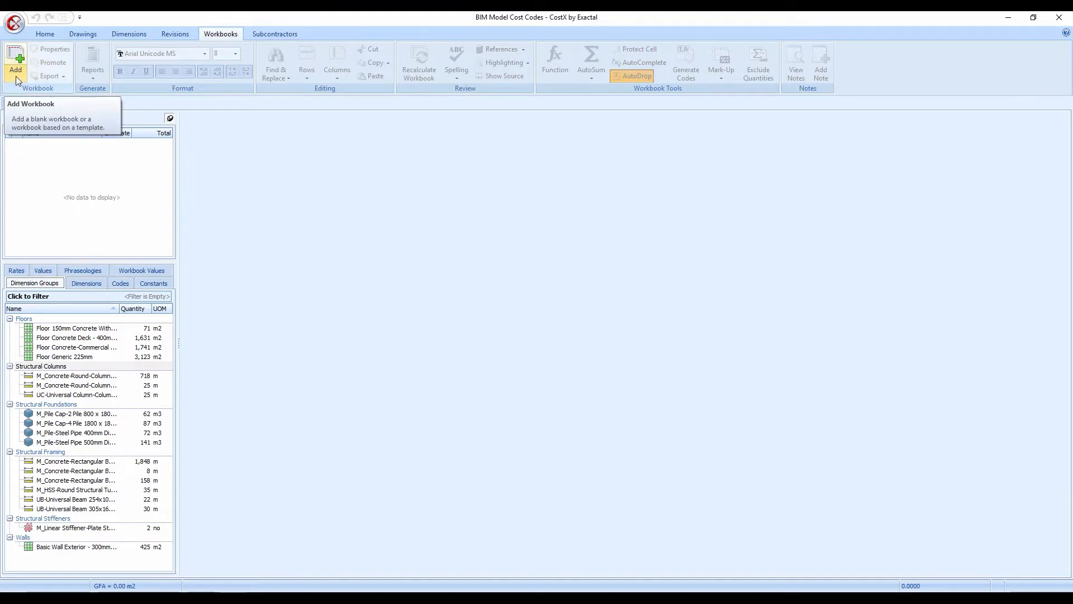
Step: Start a new workbook generated from the dimension groups via Workbooks > Add
click(14, 65)
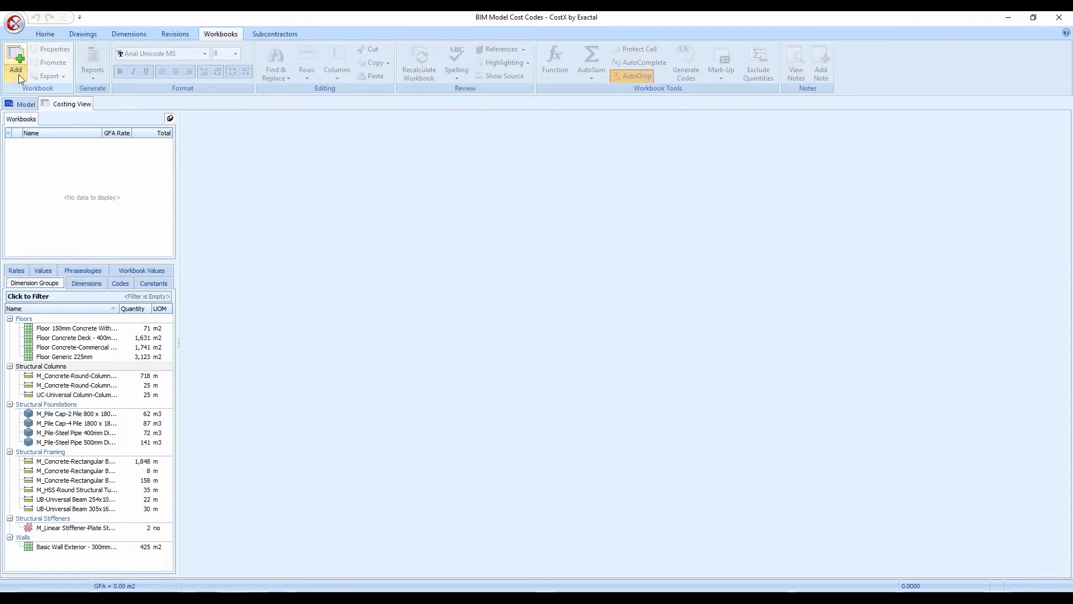
click(15, 65)
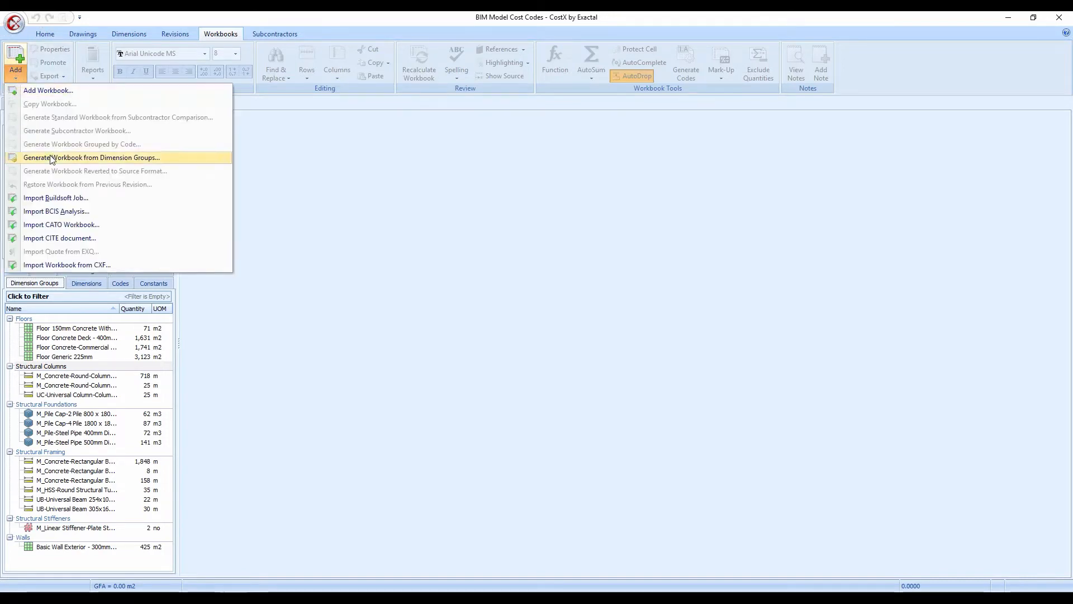
mouse_move(164, 162)
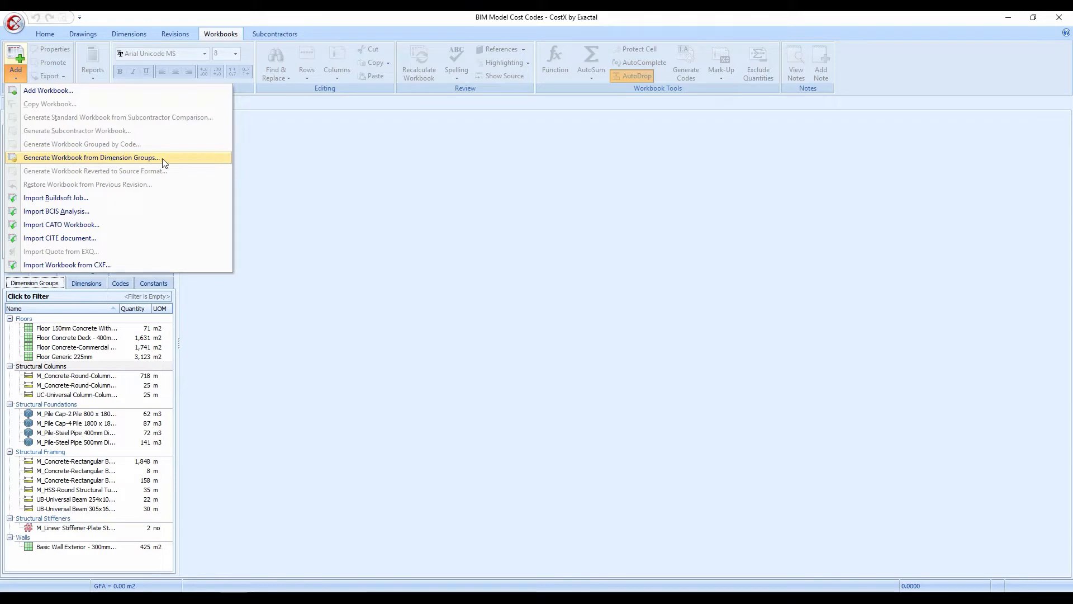
click(93, 157)
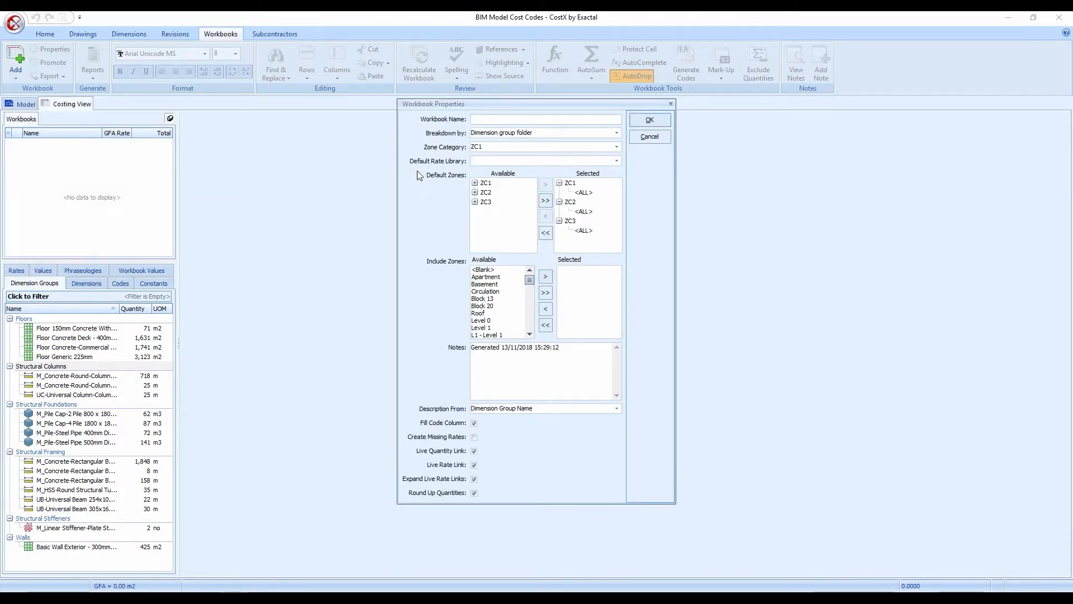
Step: Name the workbook 'Estimate' and keep Breakdown by set to Dimension group folder
text(Estimate)
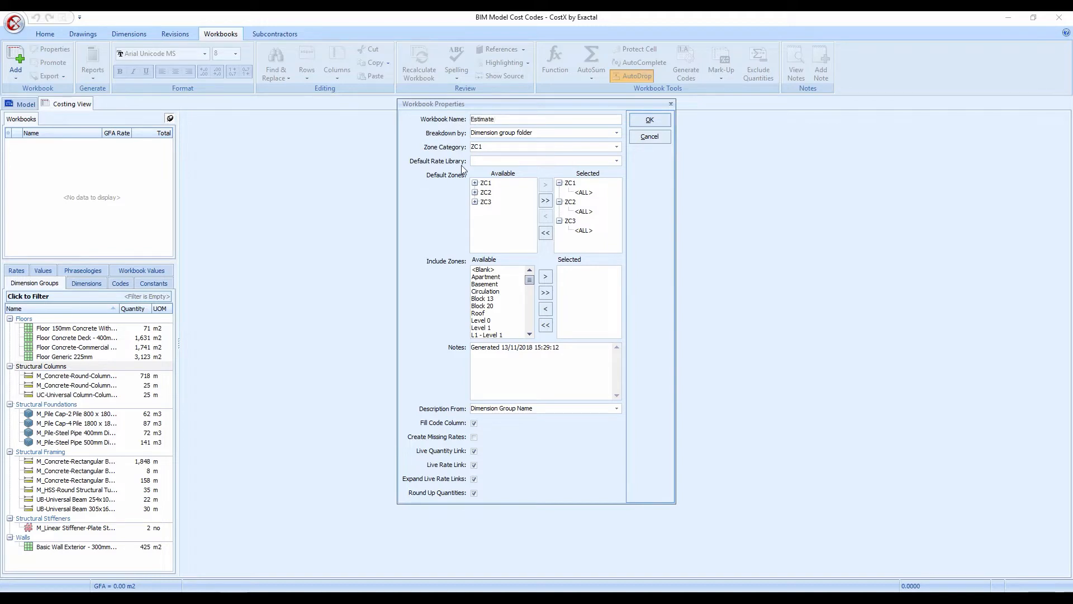
mouse_move(539, 133)
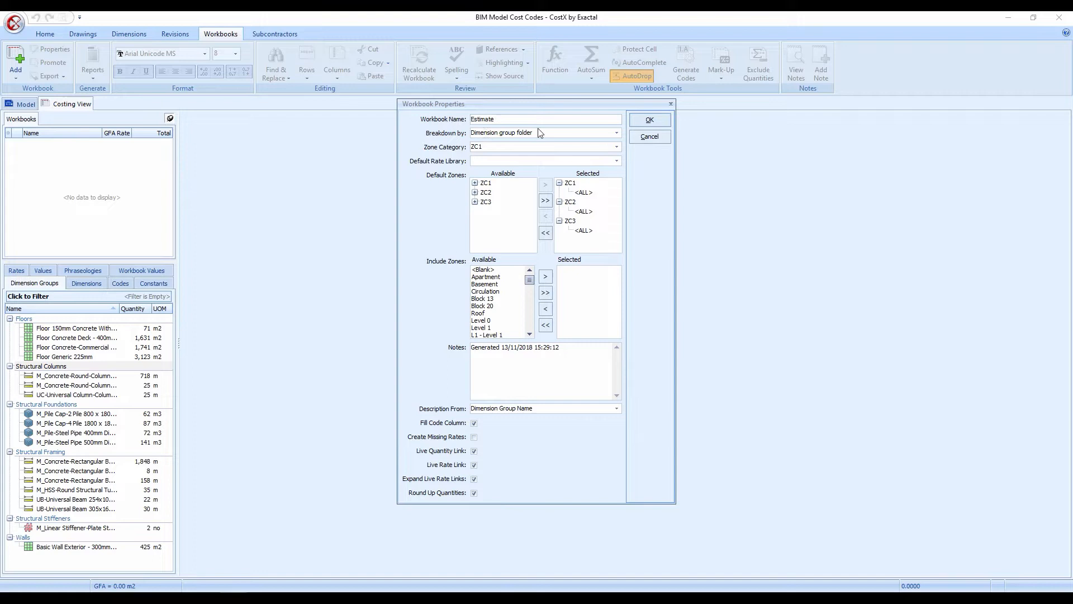
click(615, 133)
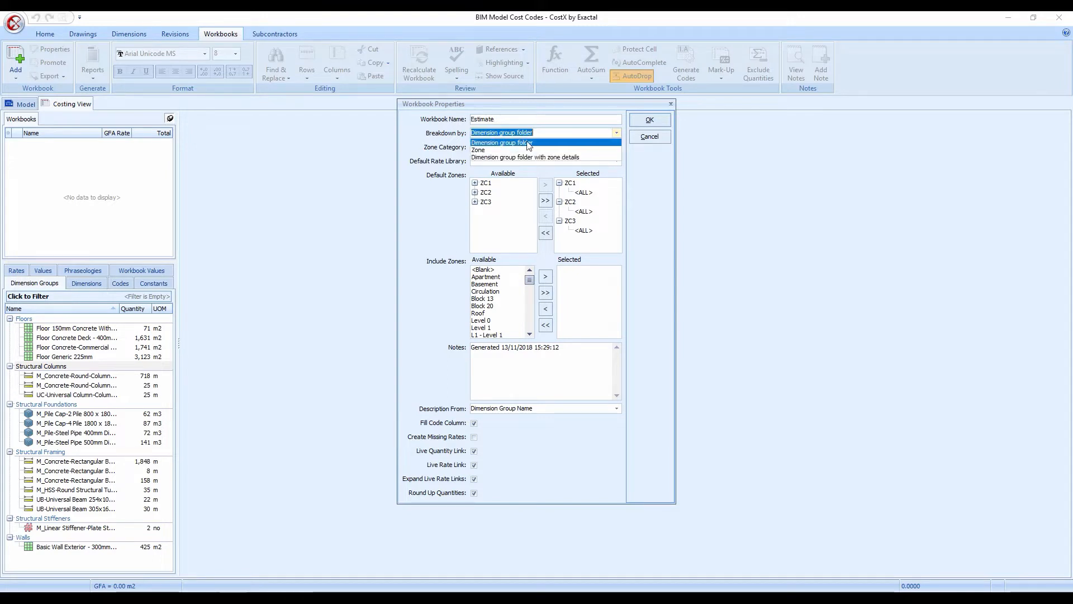
mouse_move(525, 157)
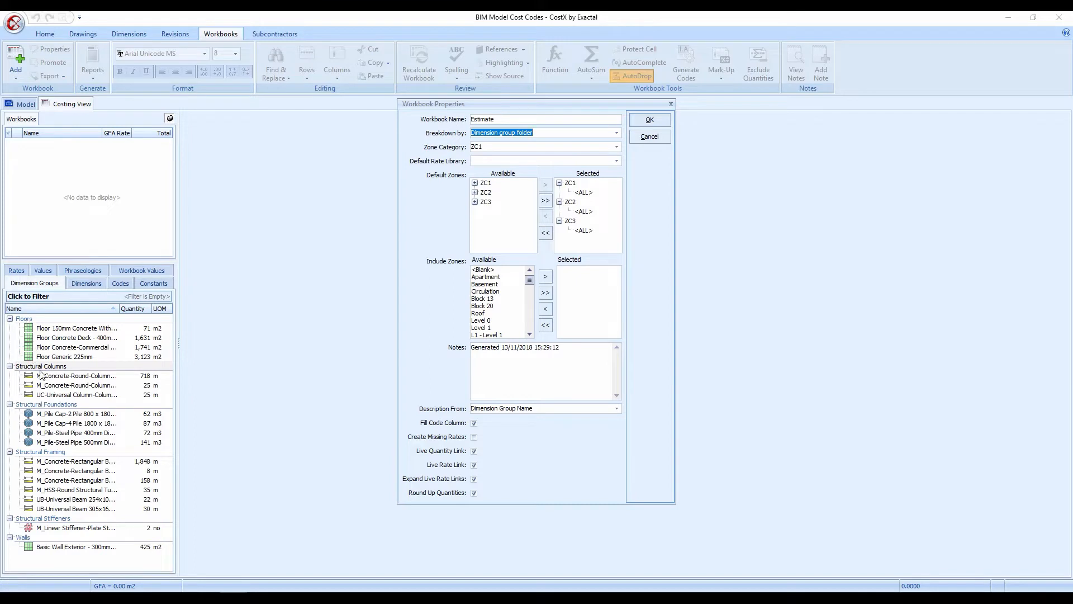
mouse_move(346, 270)
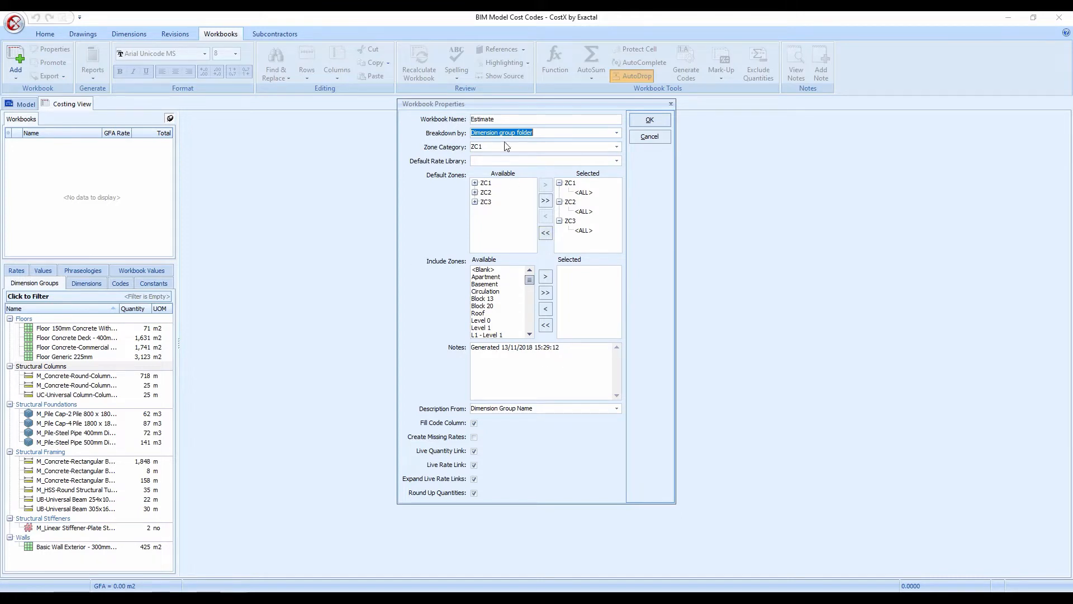
mouse_move(446, 237)
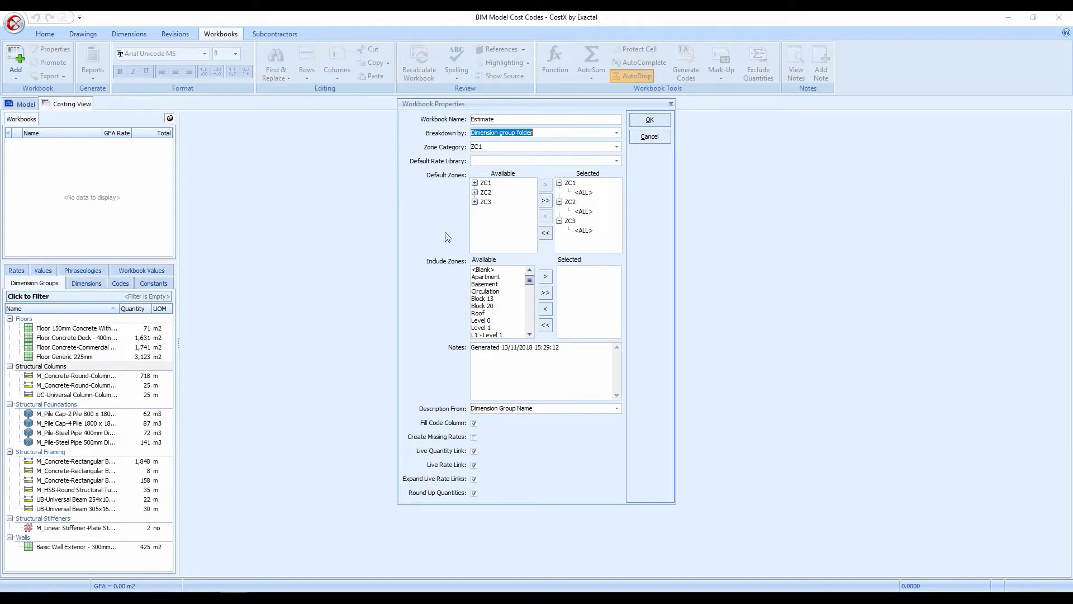
mouse_move(456, 194)
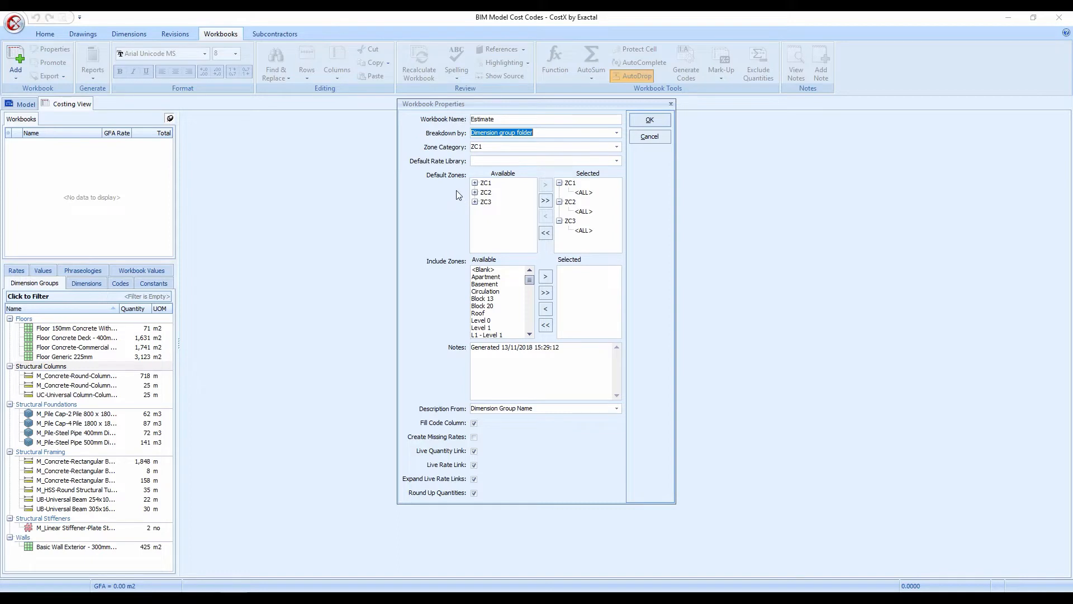
mouse_move(453, 211)
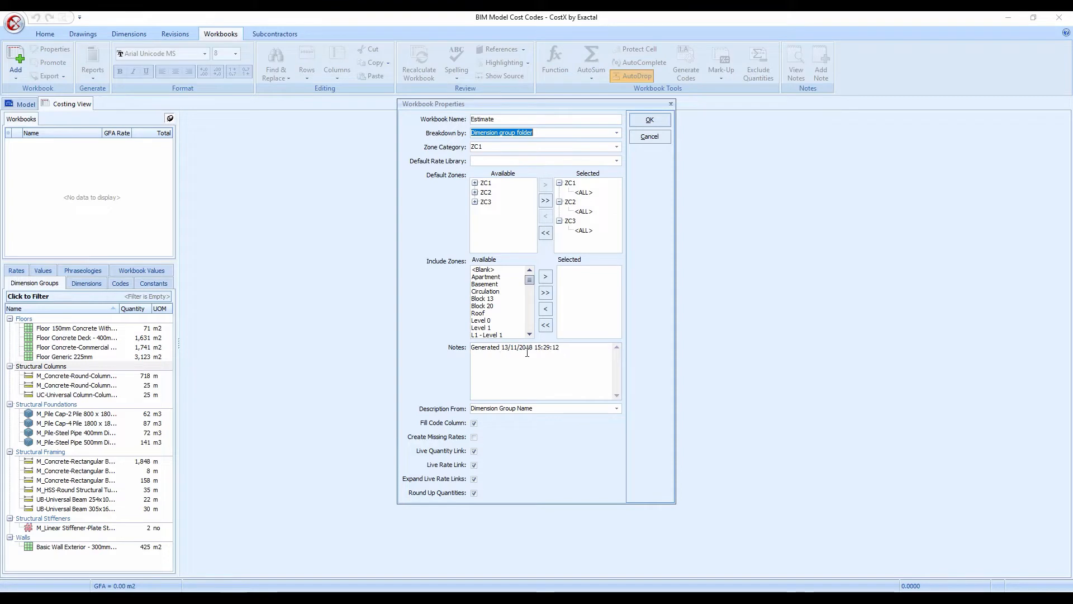
mouse_move(548, 359)
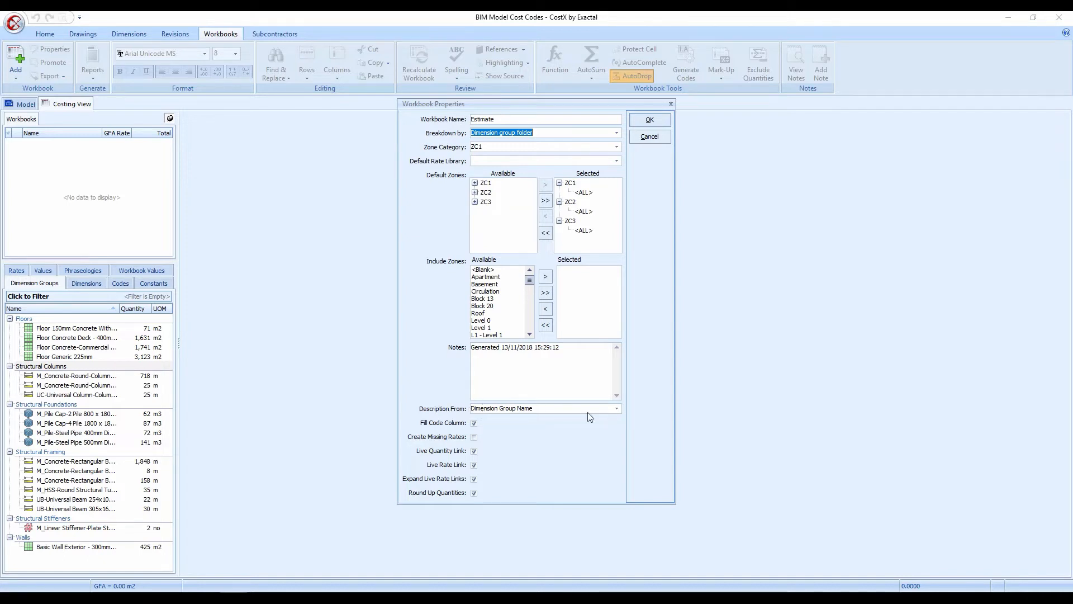
Step: Untick Fill Code Column, keep live quantity/rate links and rounding on, and generate the Estimate workbook
click(615, 408)
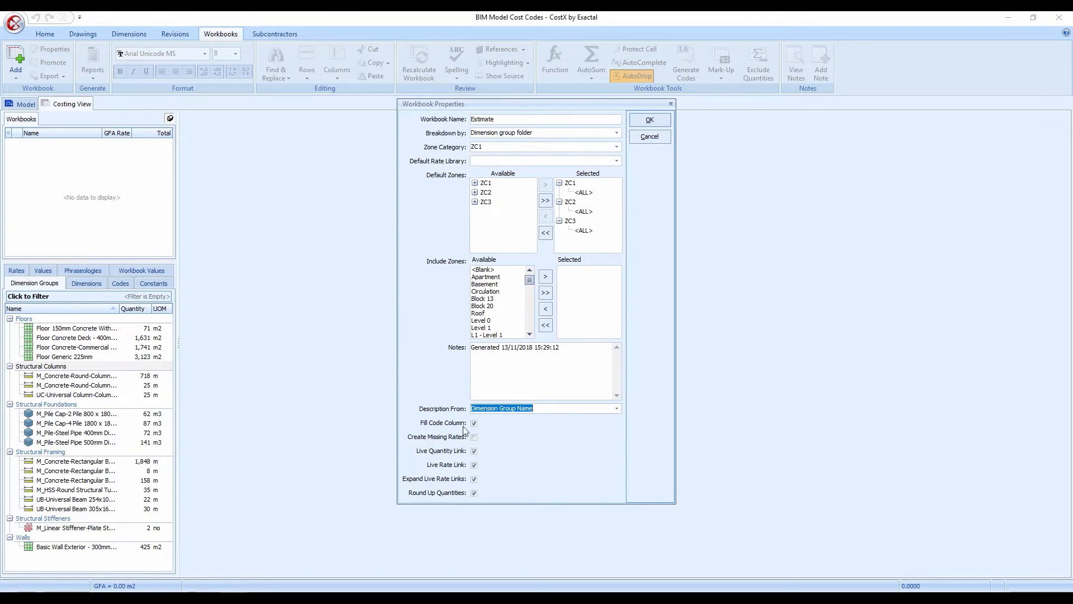
click(474, 422)
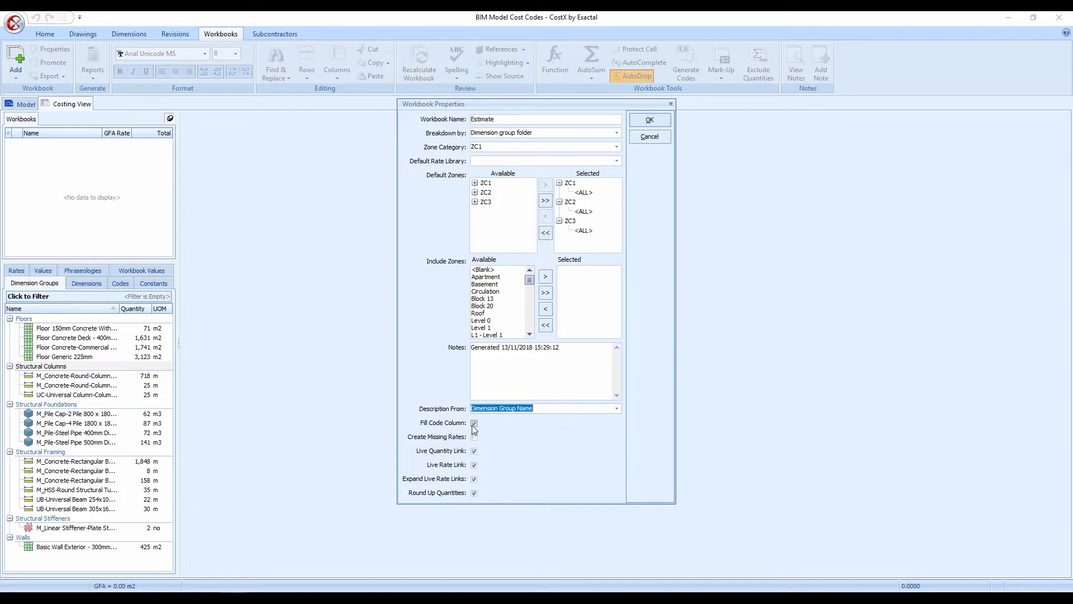
click(474, 422)
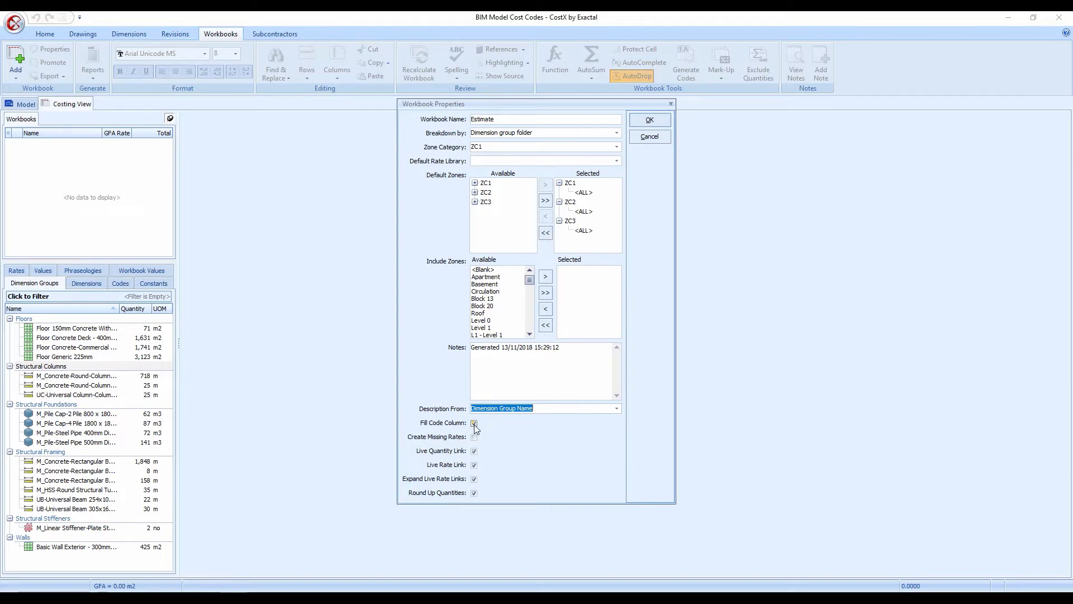
click(474, 422)
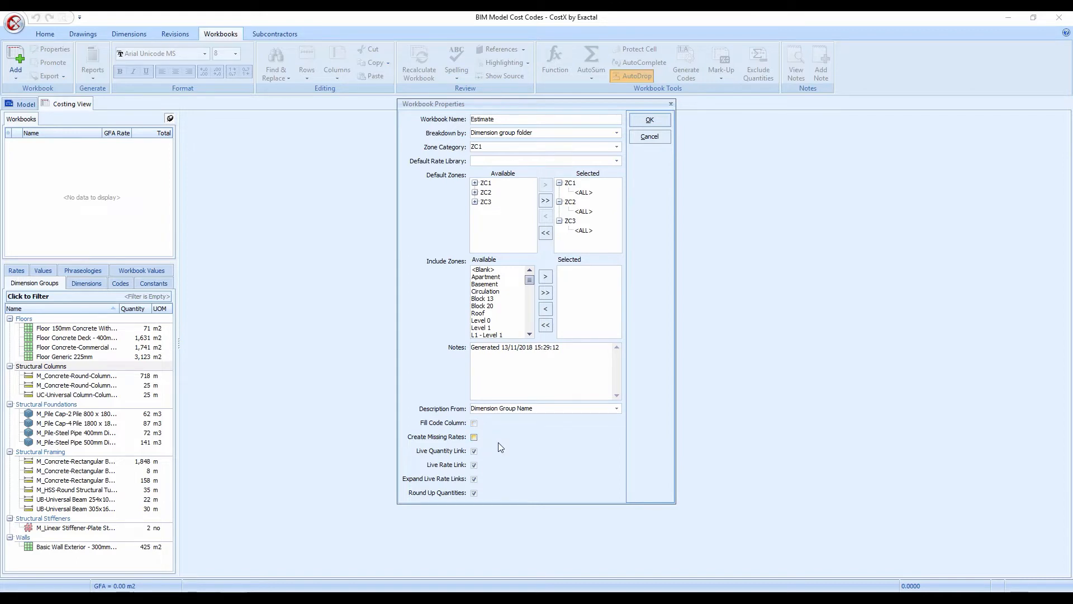
click(474, 437)
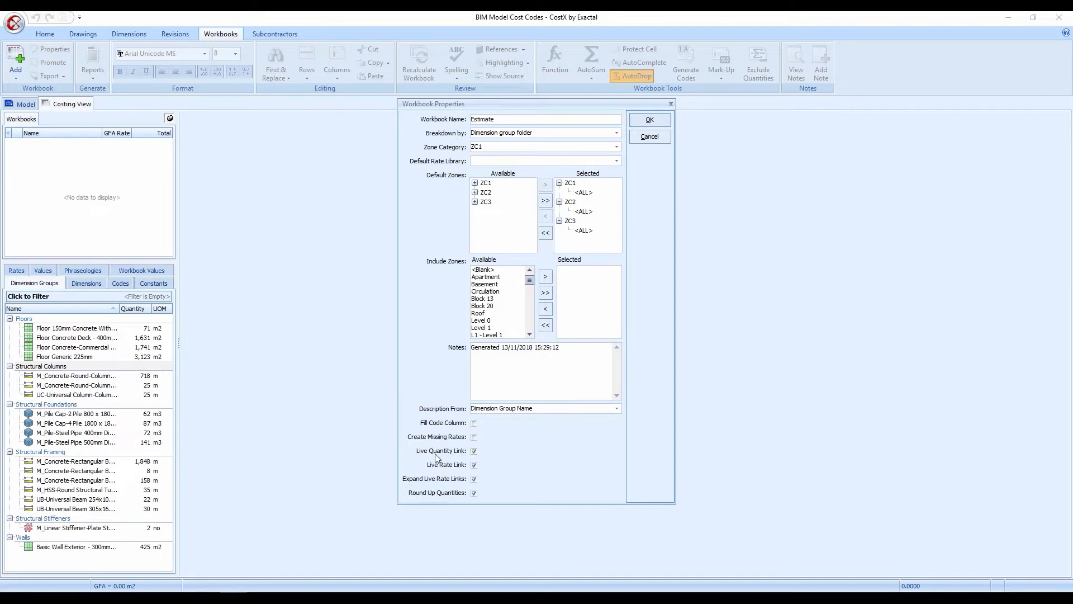
click(474, 450)
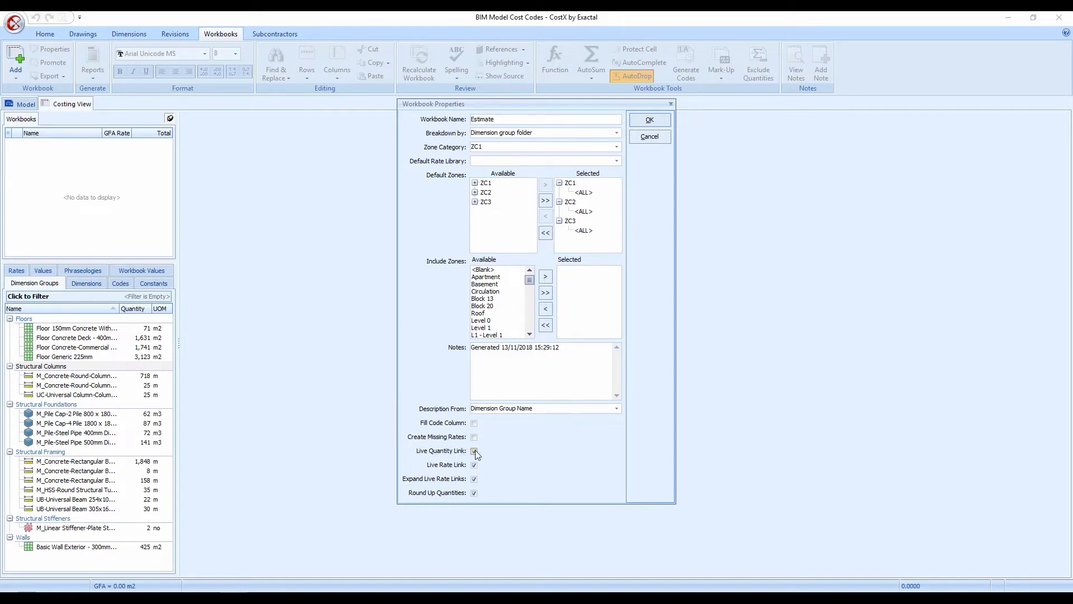
click(474, 450)
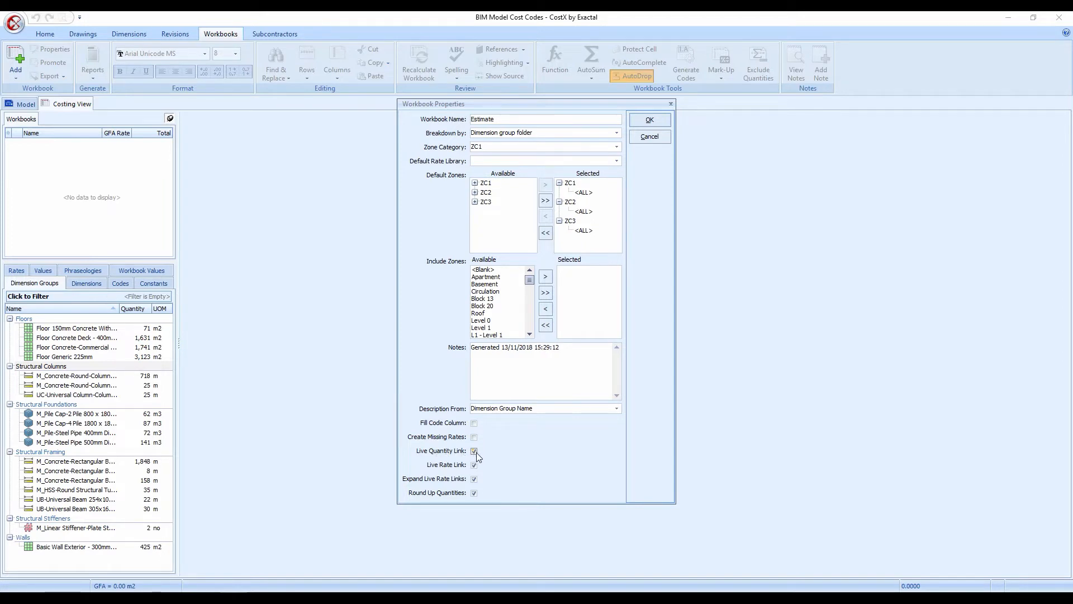
mouse_move(484, 456)
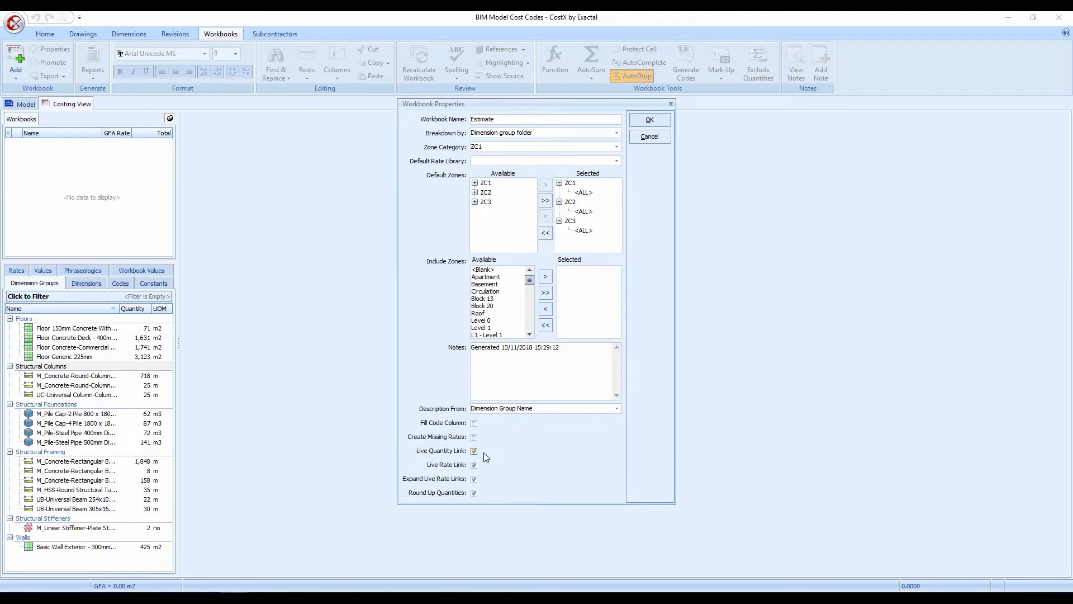
mouse_move(481, 457)
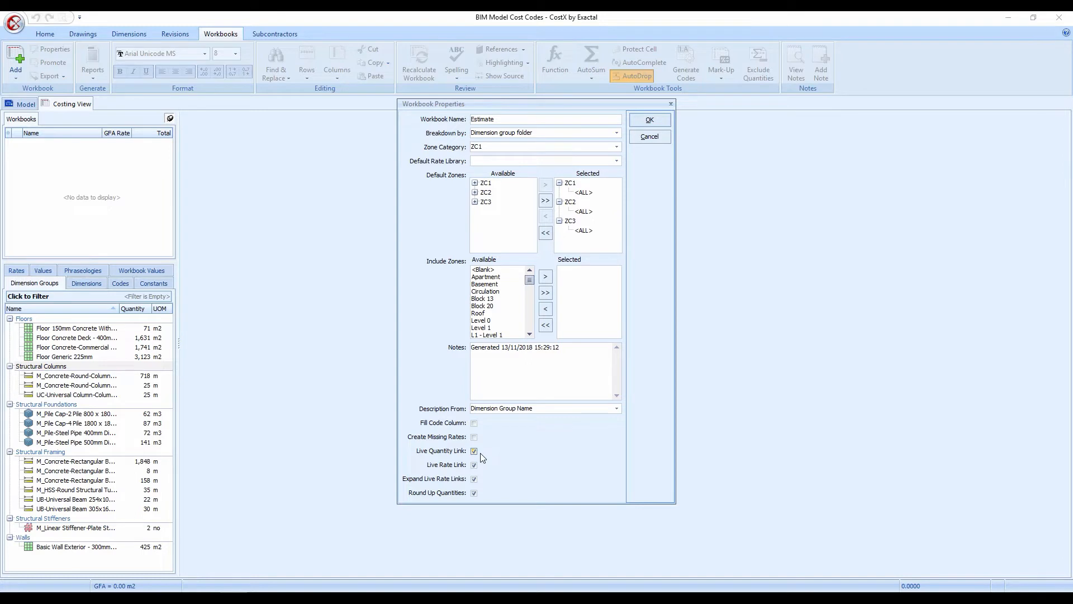
click(474, 450)
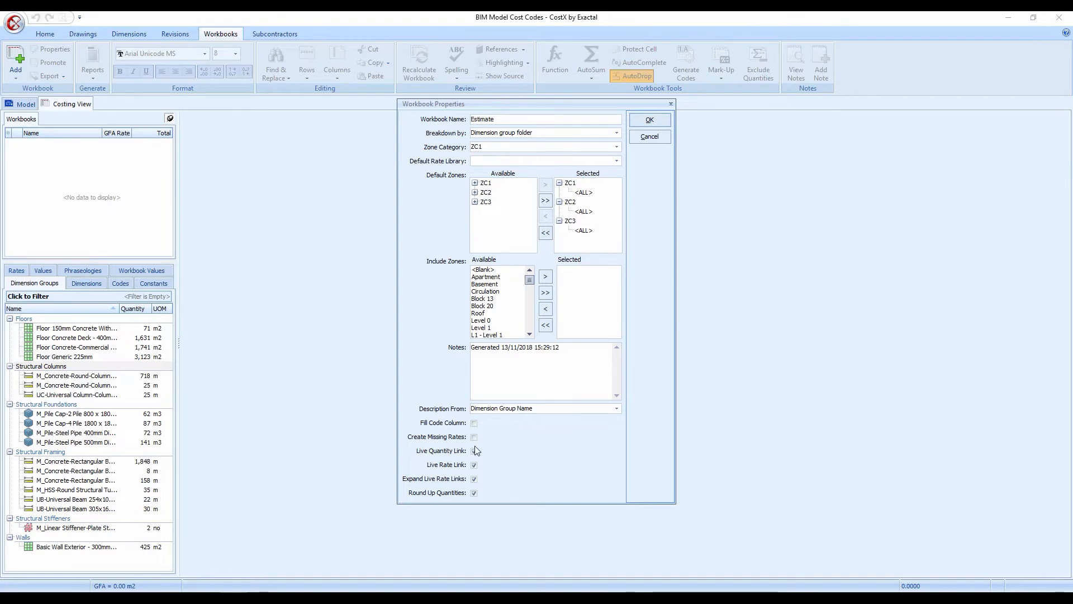
click(474, 450)
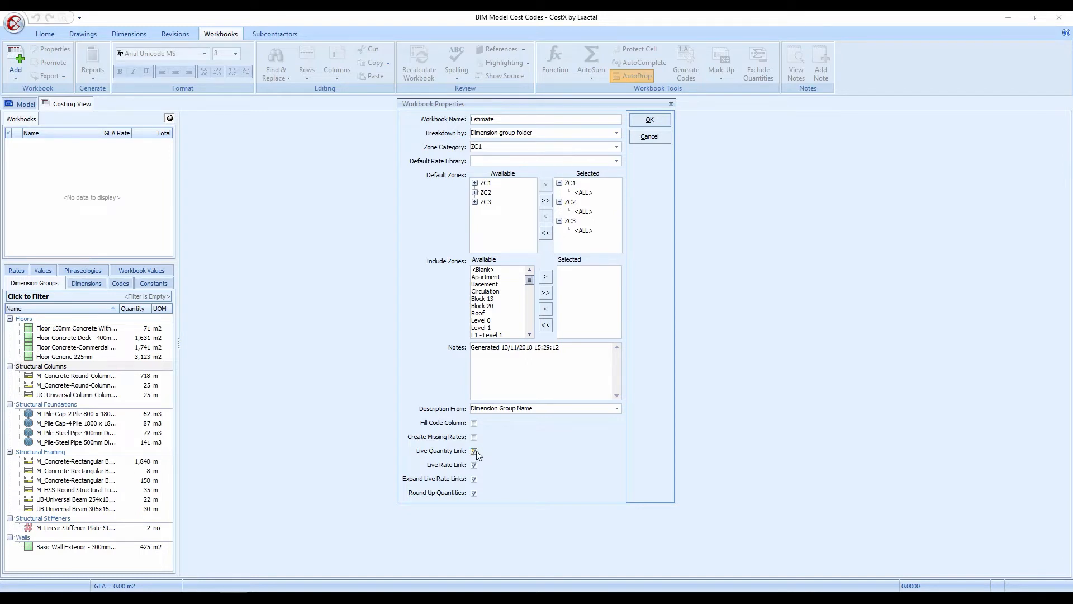
click(474, 450)
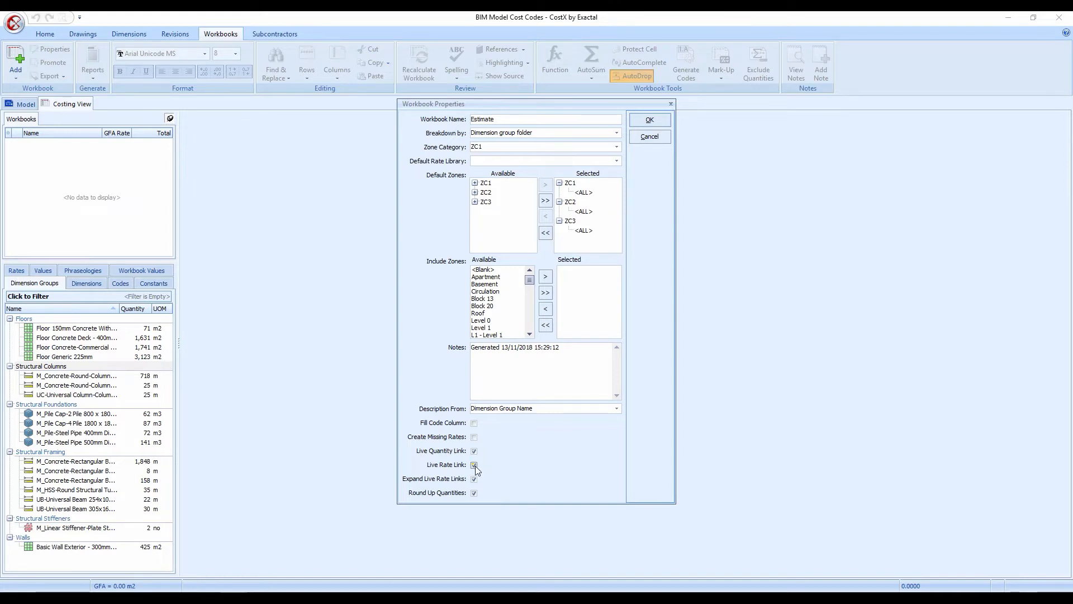
click(474, 451)
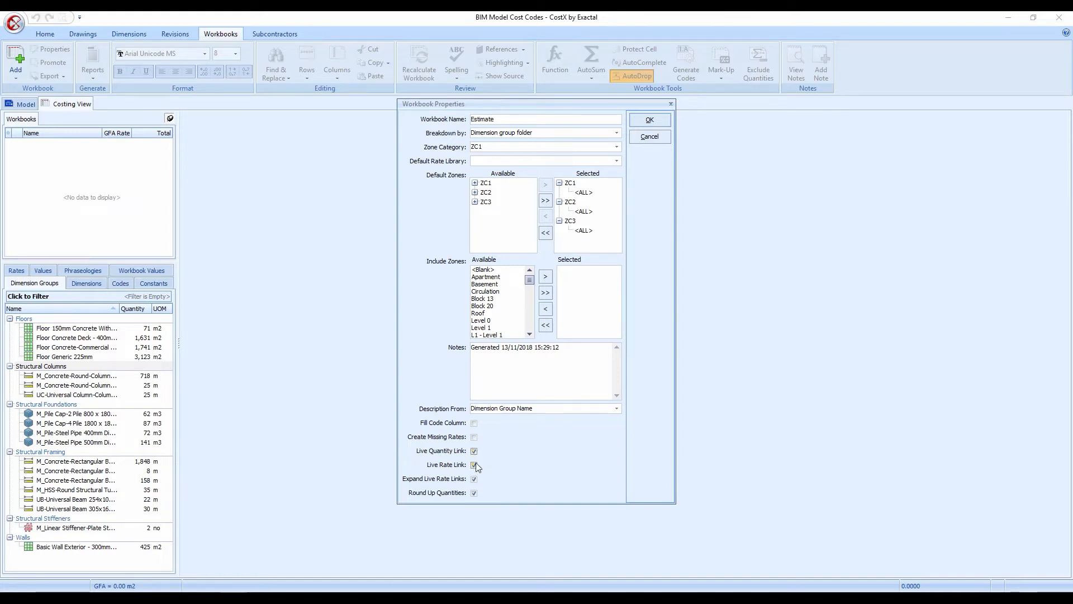
click(474, 465)
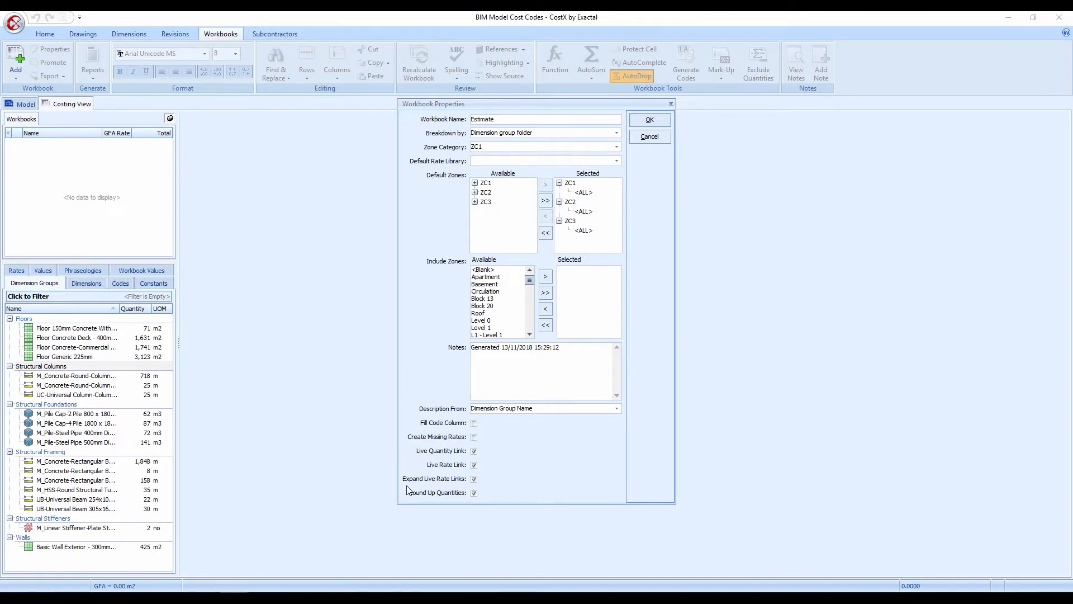
click(474, 493)
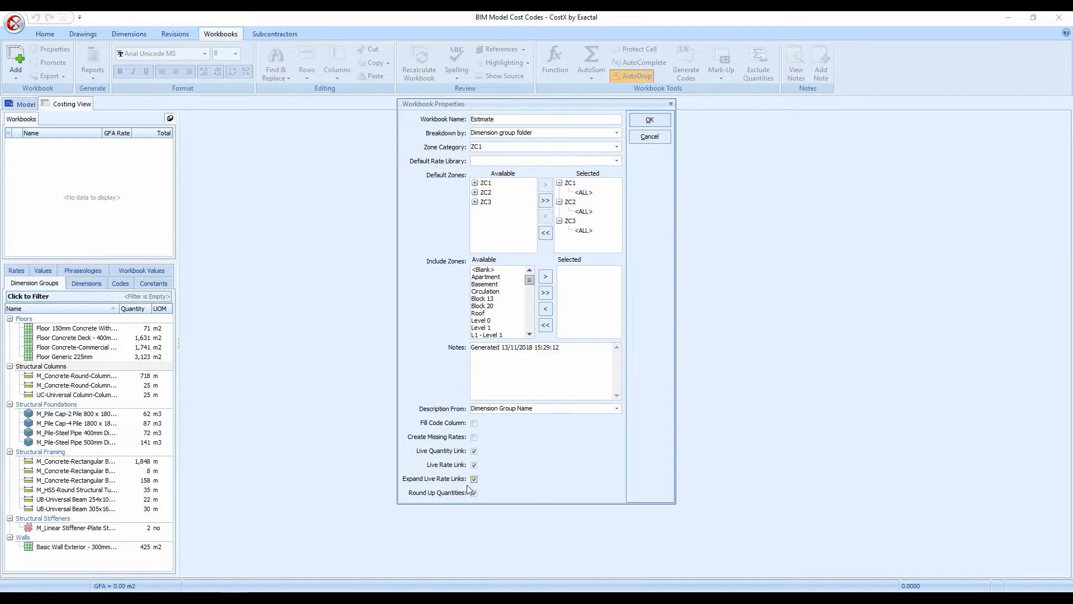
click(474, 492)
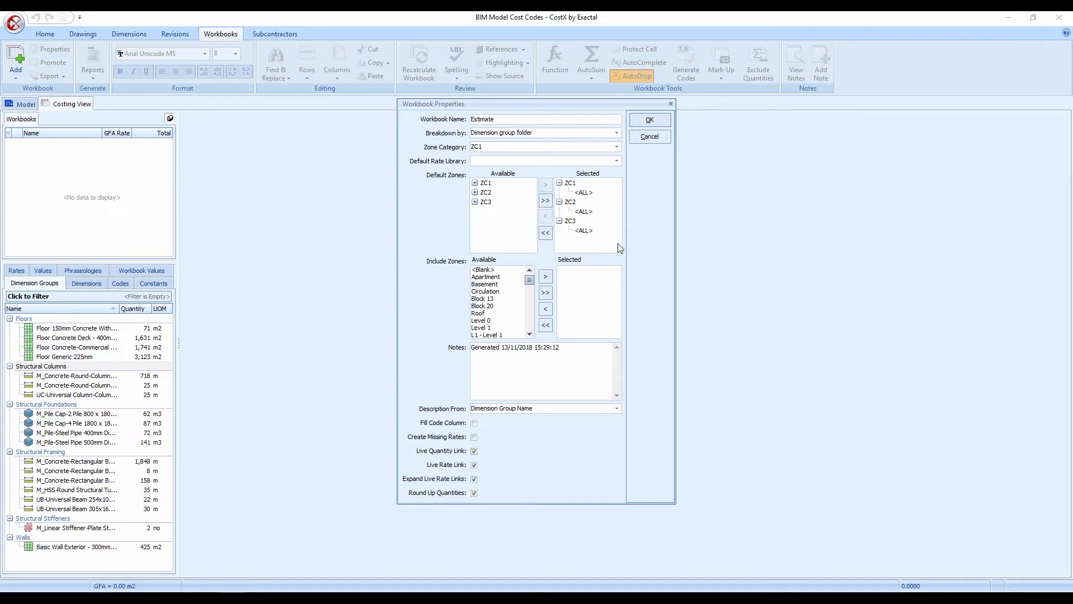
click(648, 120)
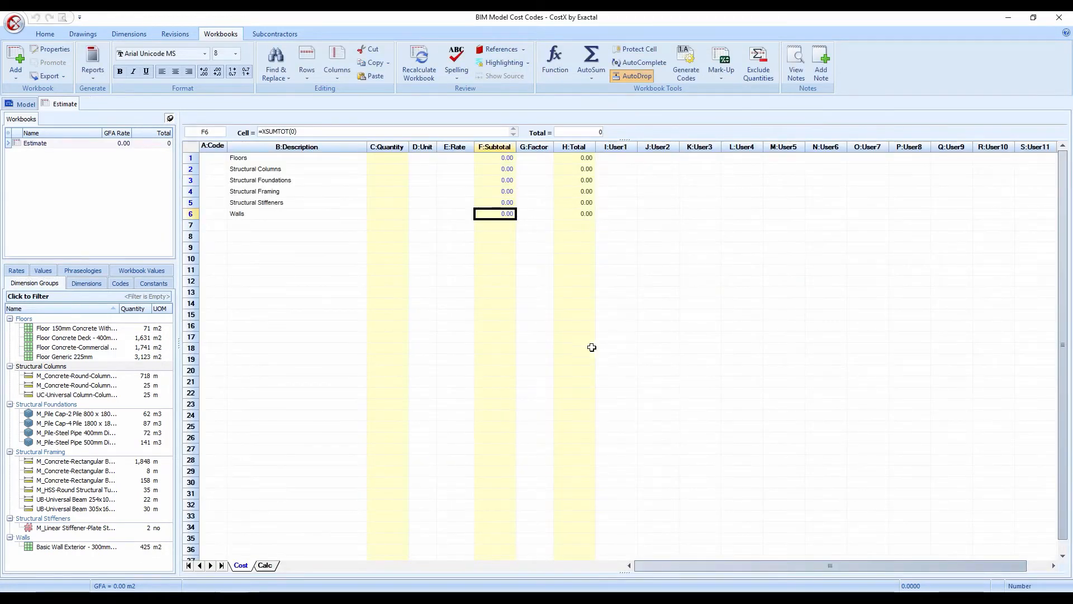
Step: Drill into the Structural Columns row to list its three column items with quantities
click(534, 325)
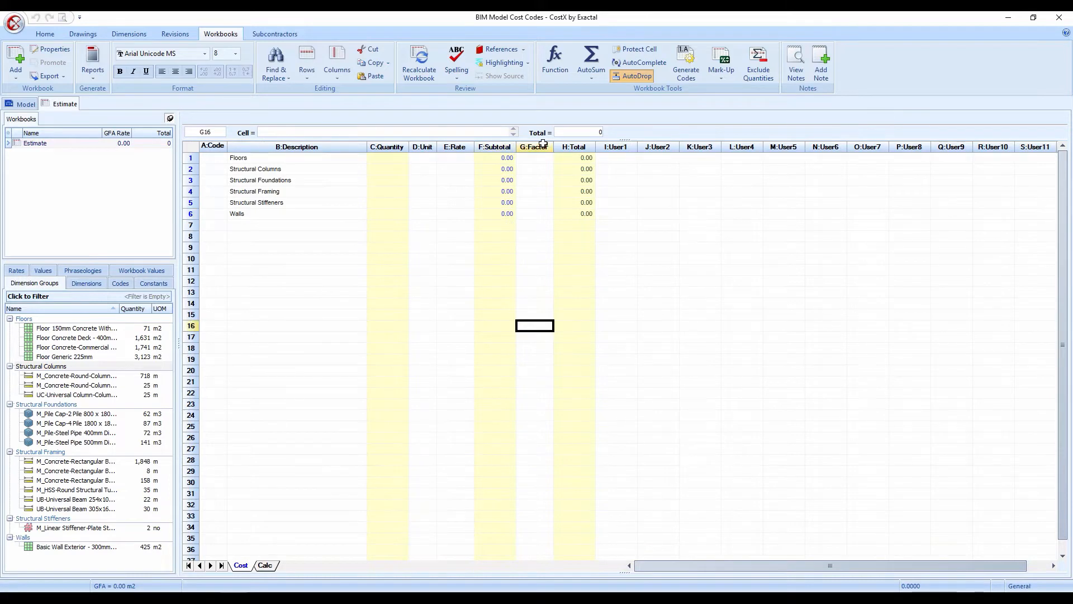
mouse_move(436, 212)
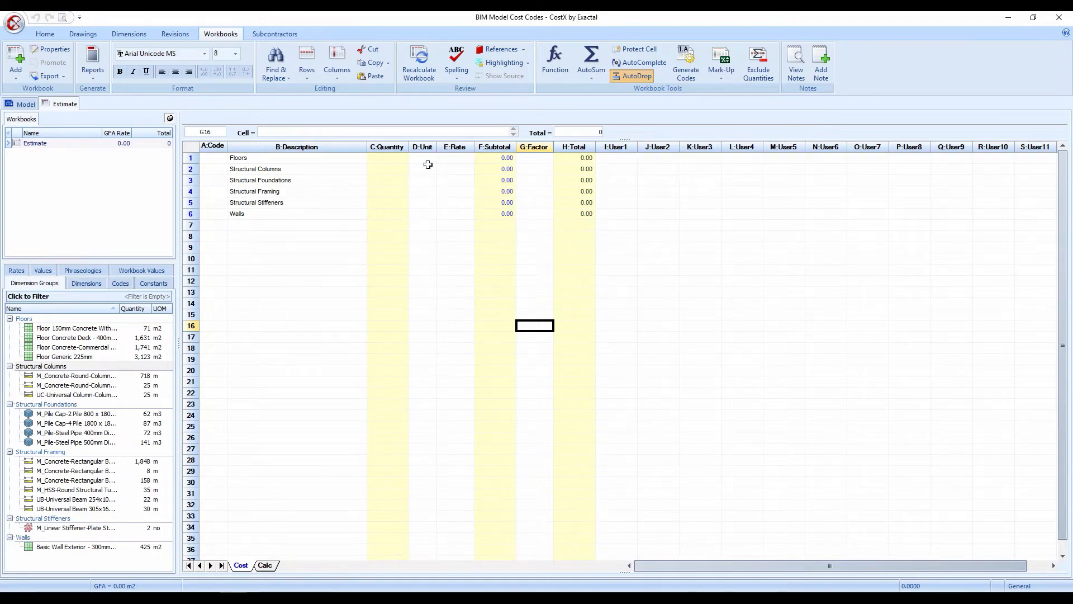
click(494, 169)
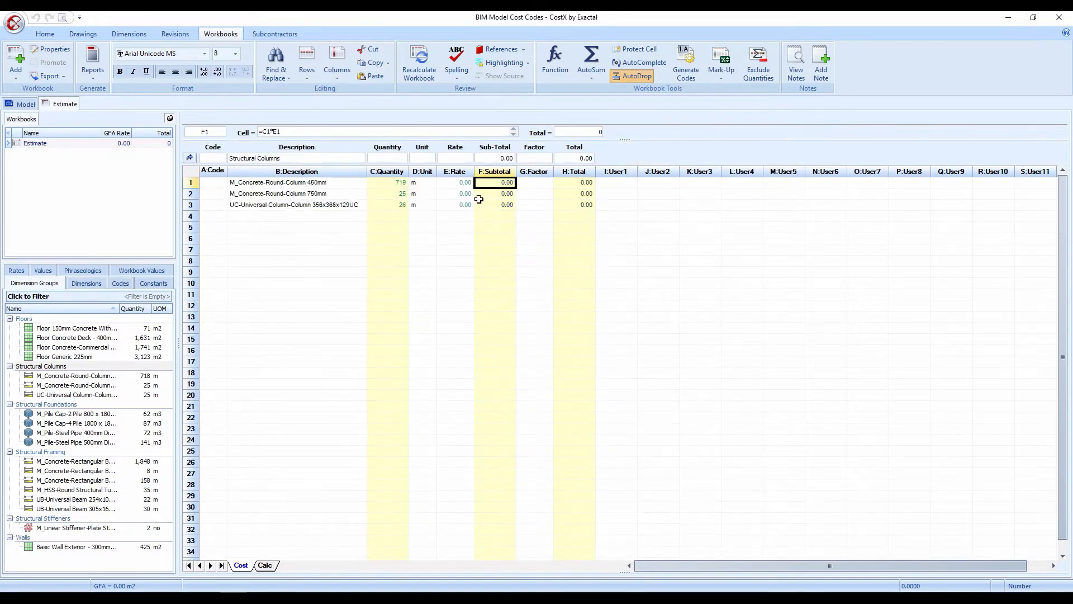
Step: Inspect the 750mm column's XGETLENGTH and XGETRATE links and show their source in the 3D model
click(494, 227)
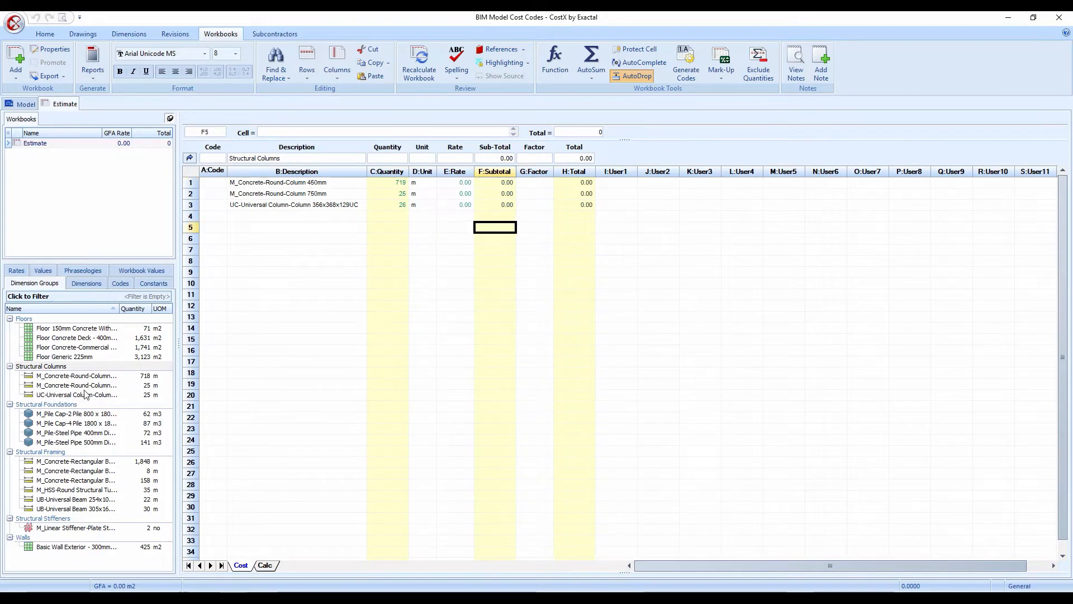
mouse_move(75, 394)
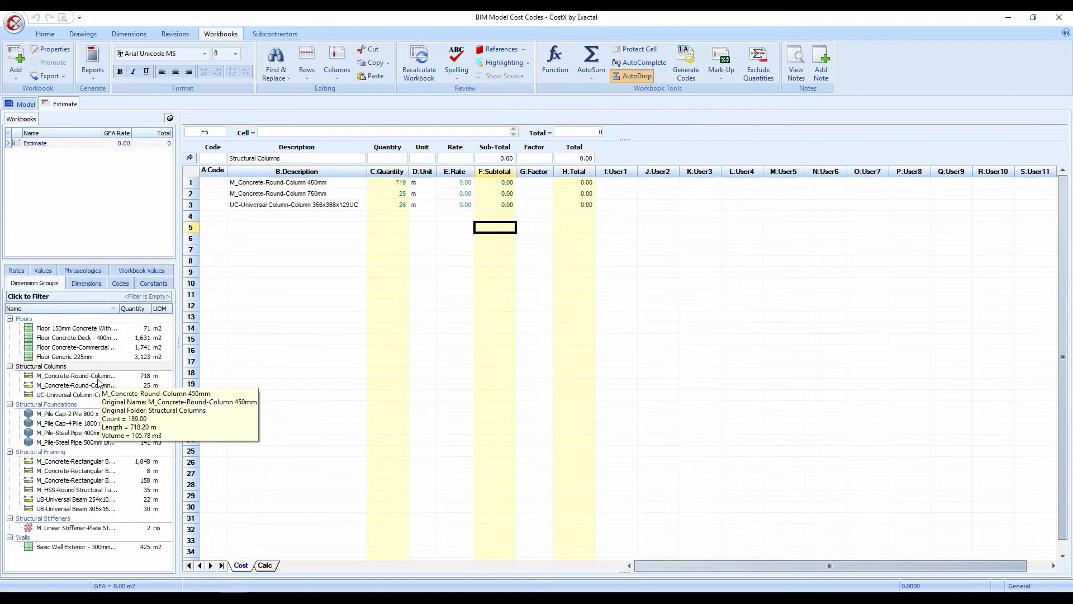
mouse_move(316, 211)
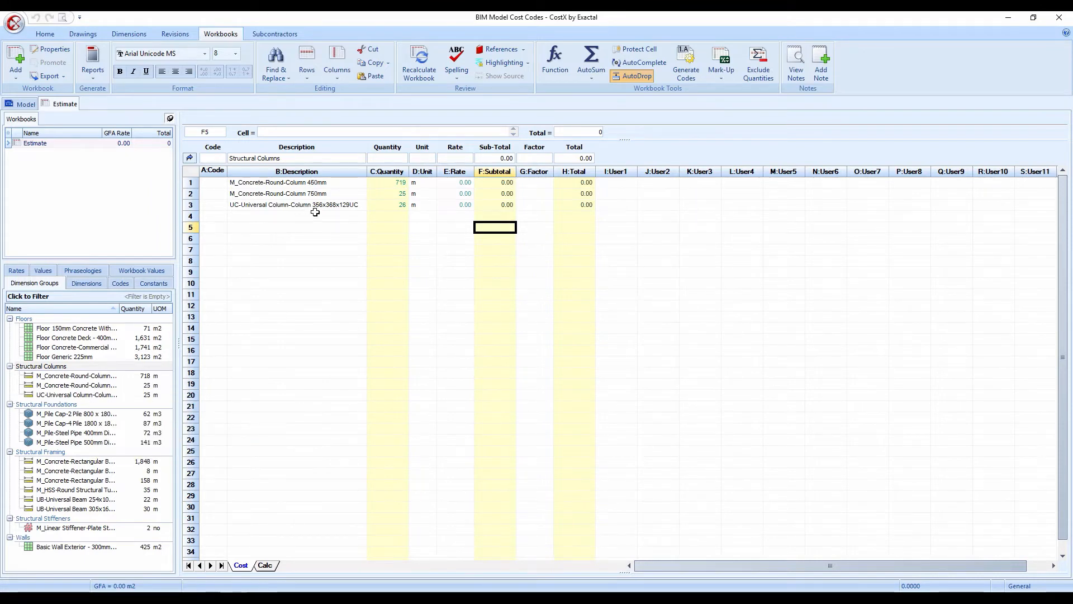
mouse_move(353, 205)
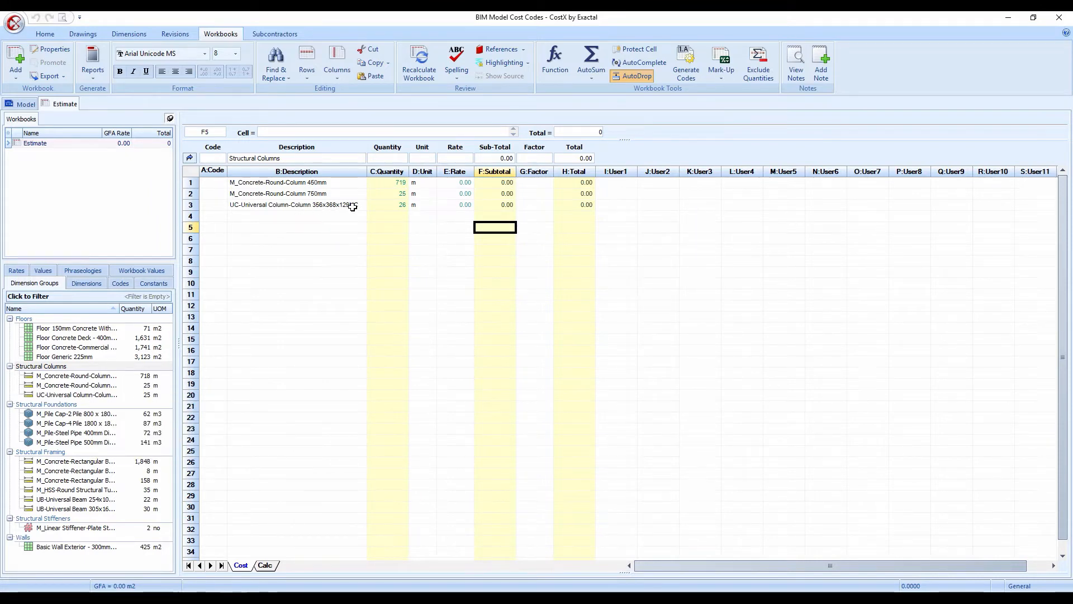
mouse_move(351, 220)
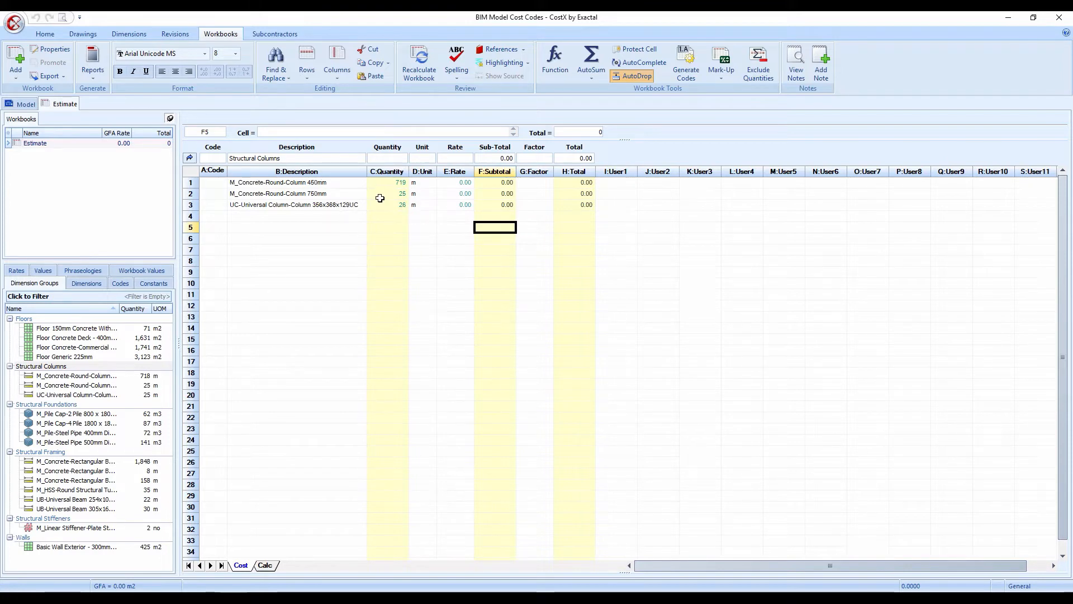
click(386, 193)
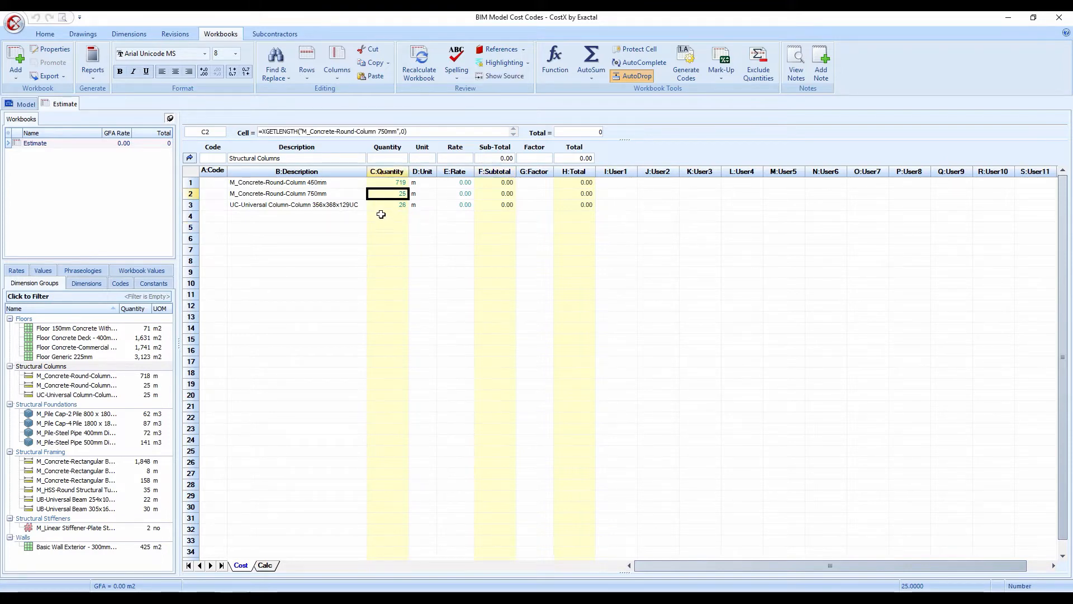
click(453, 193)
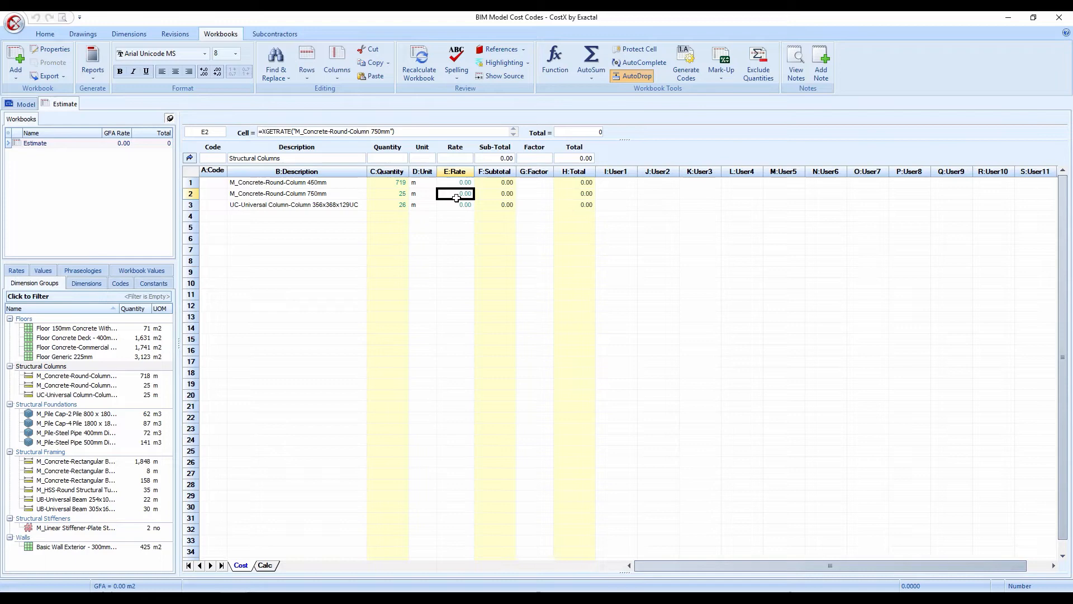
click(386, 193)
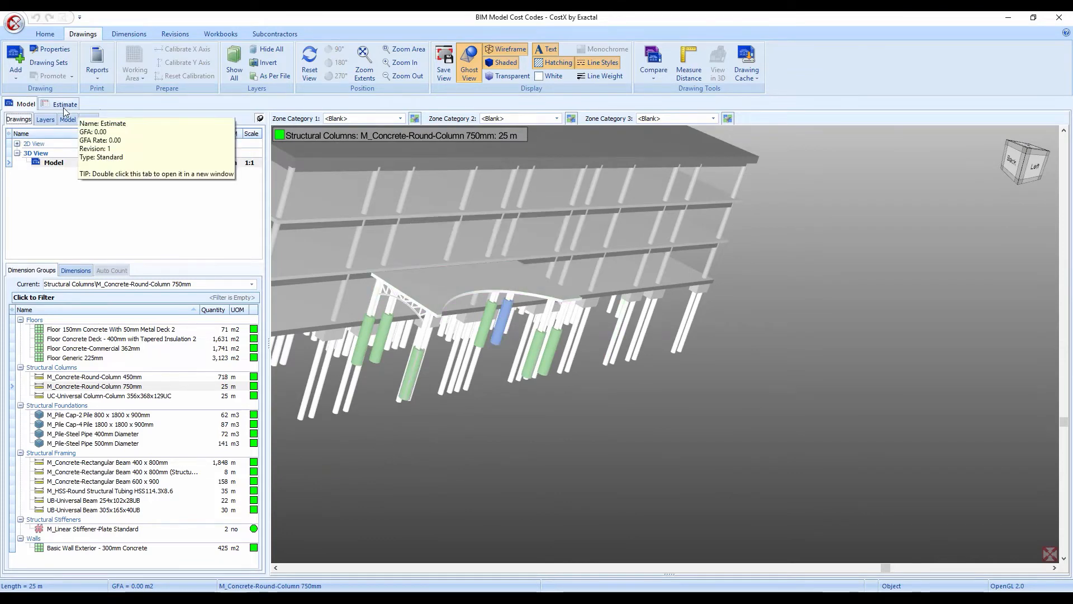
Step: Leave the Estimate workbook and return to the full 3D model with nothing highlighted
click(65, 103)
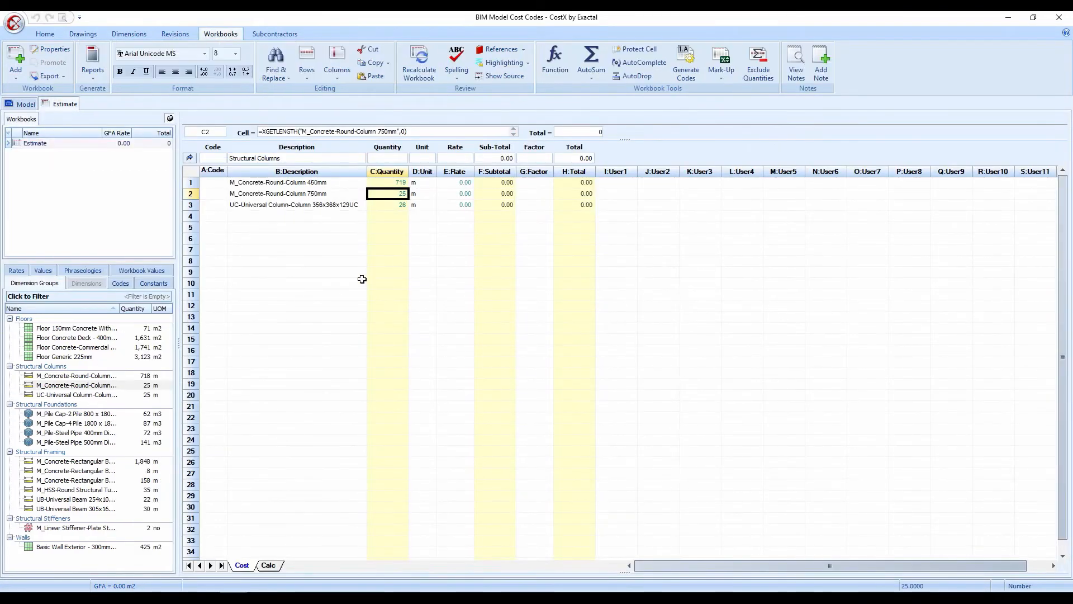
click(296, 238)
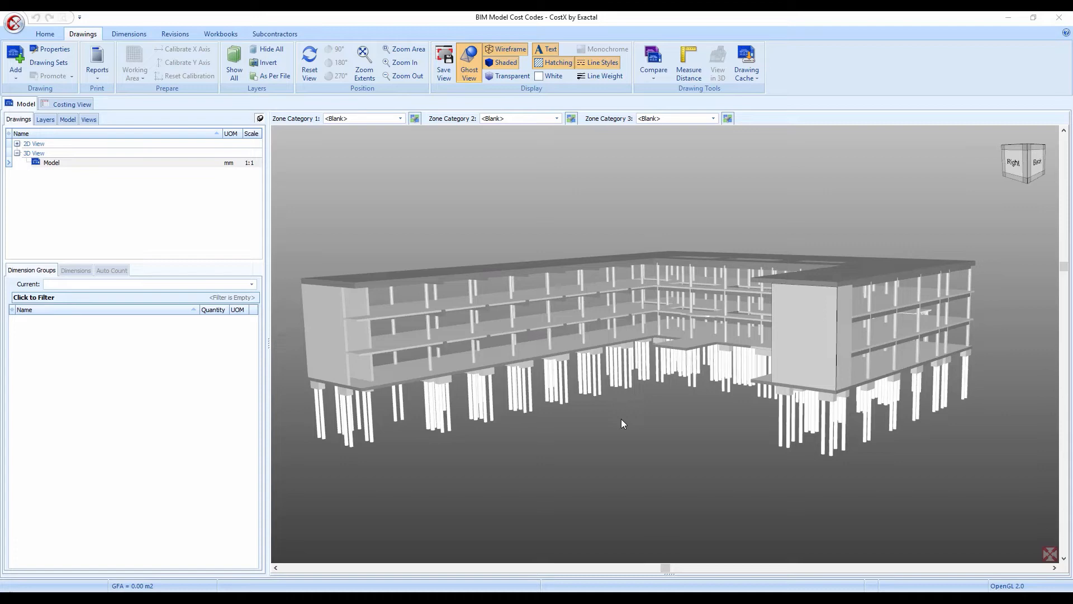
mouse_move(160, 413)
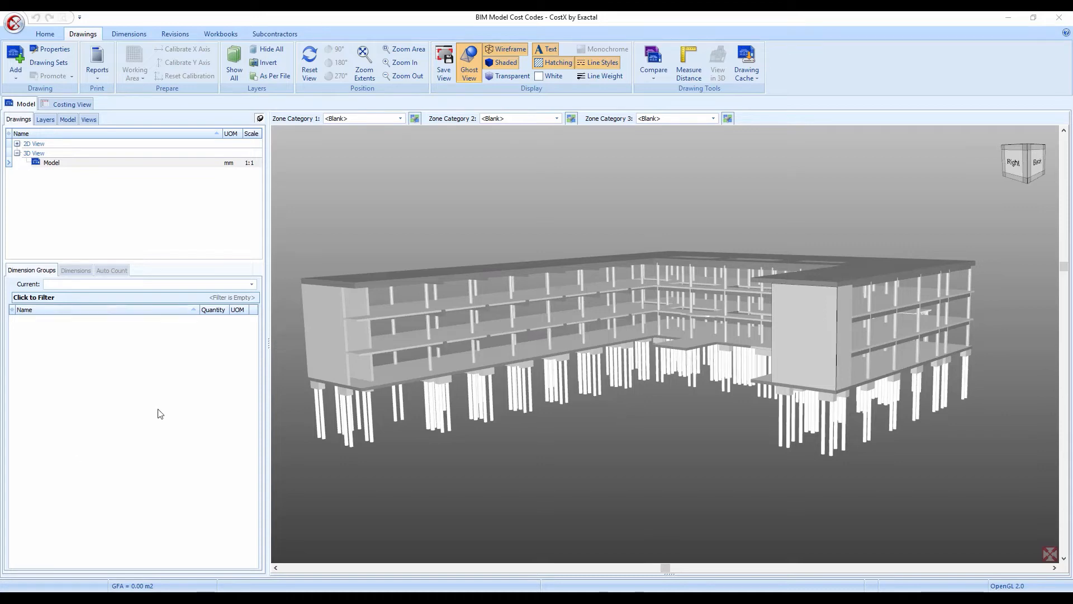
mouse_move(219, 381)
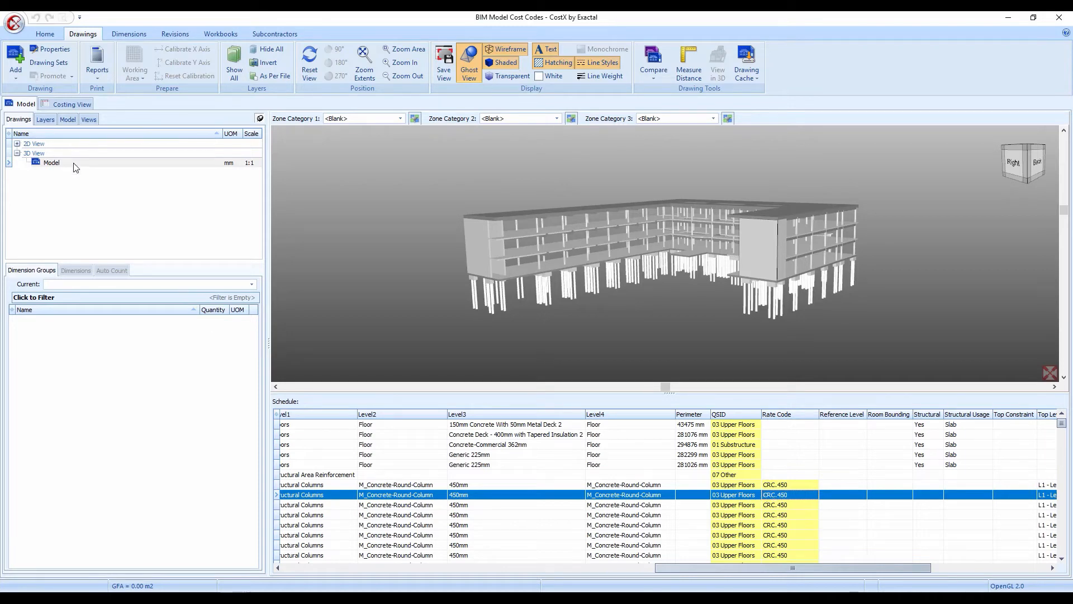
Step: Bring up the model drawing's properties form over the object schedule
double_click(50, 162)
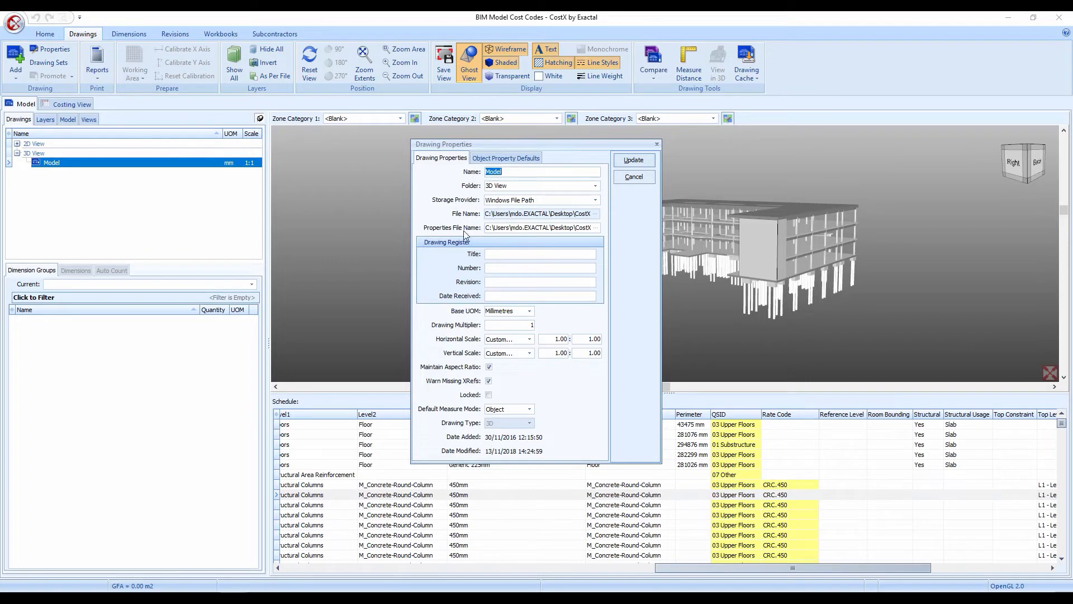
Step: Cancel the drawing properties, leaving the schedule with QSID and Rate Code columns
click(633, 176)
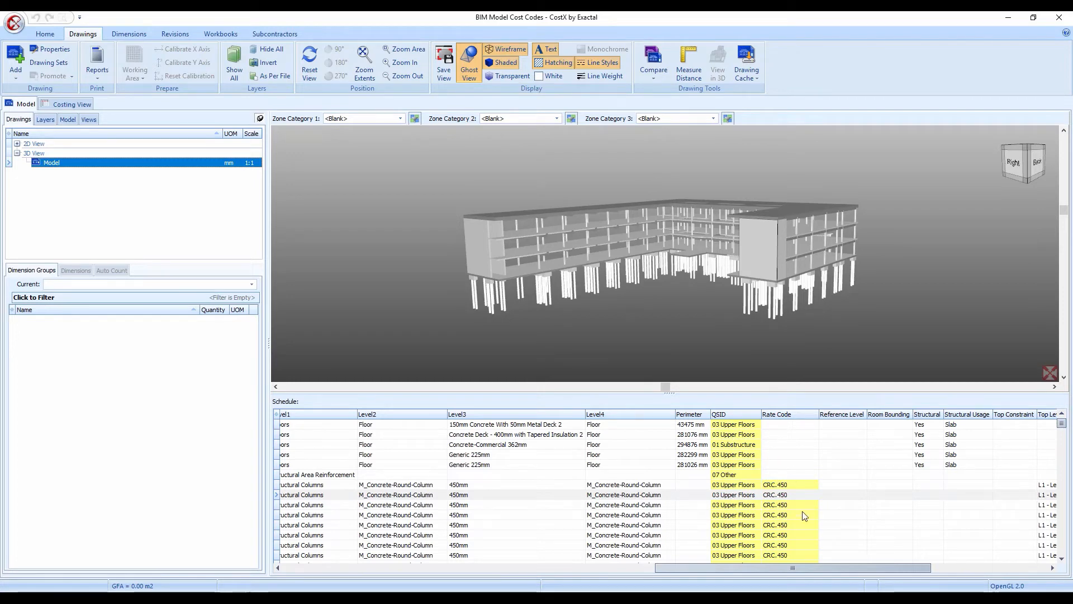
mouse_move(790, 502)
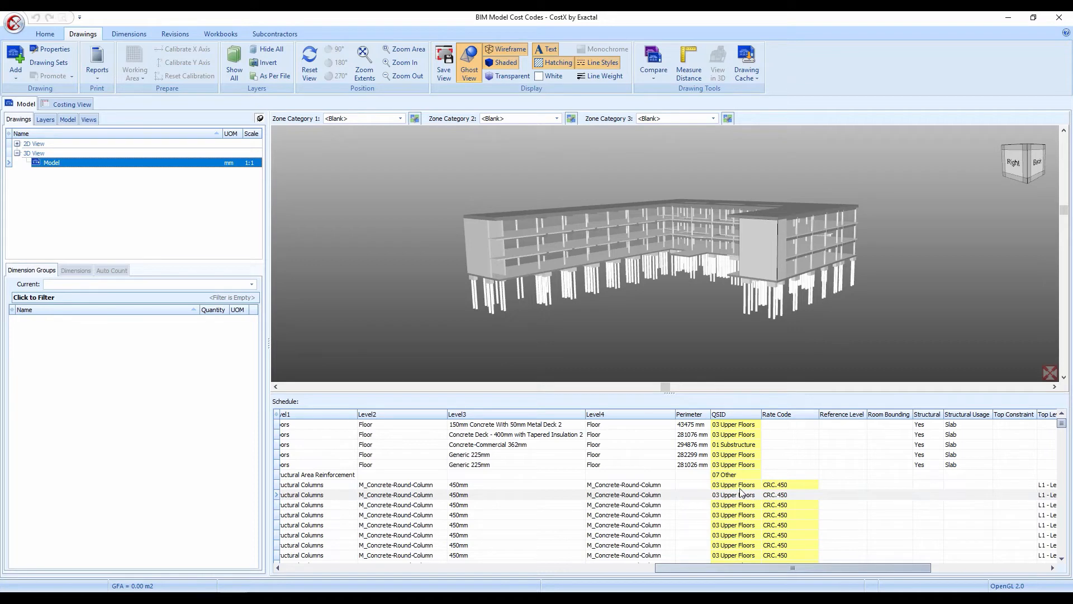
mouse_move(723, 492)
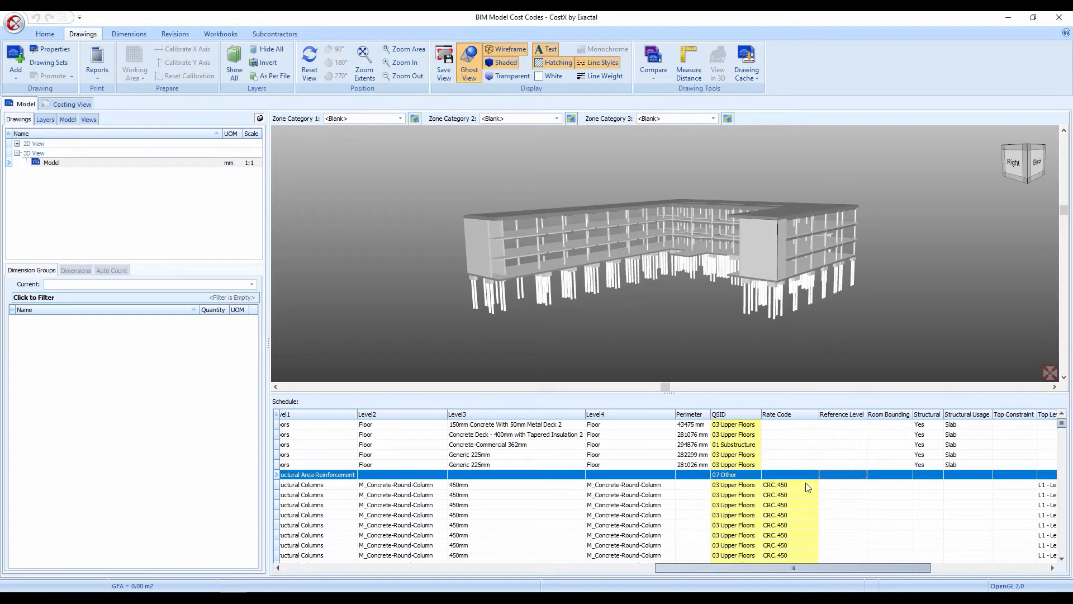
mouse_move(791, 518)
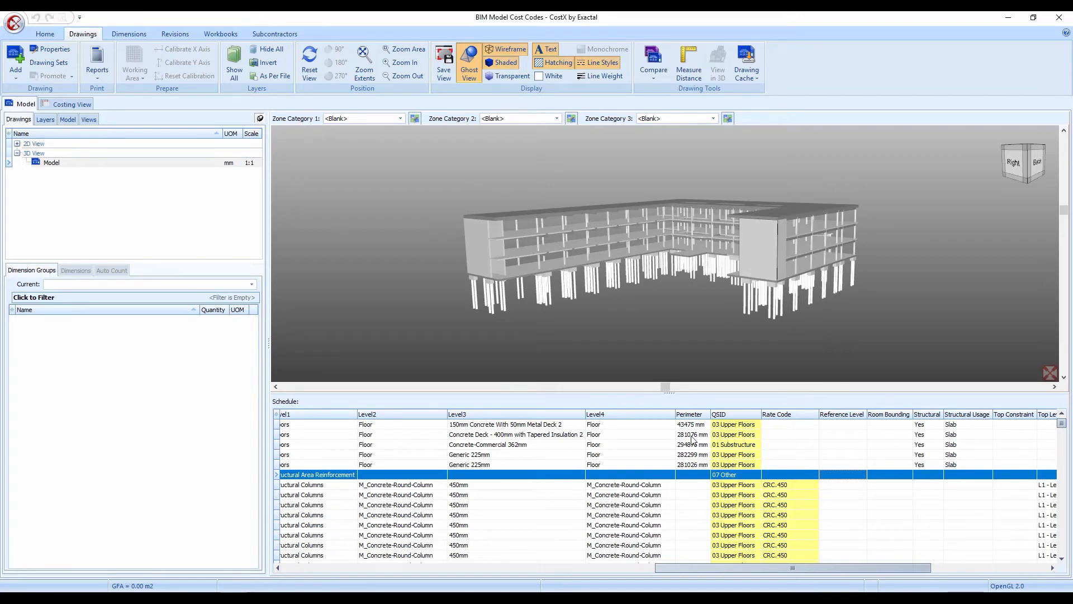
mouse_move(785, 493)
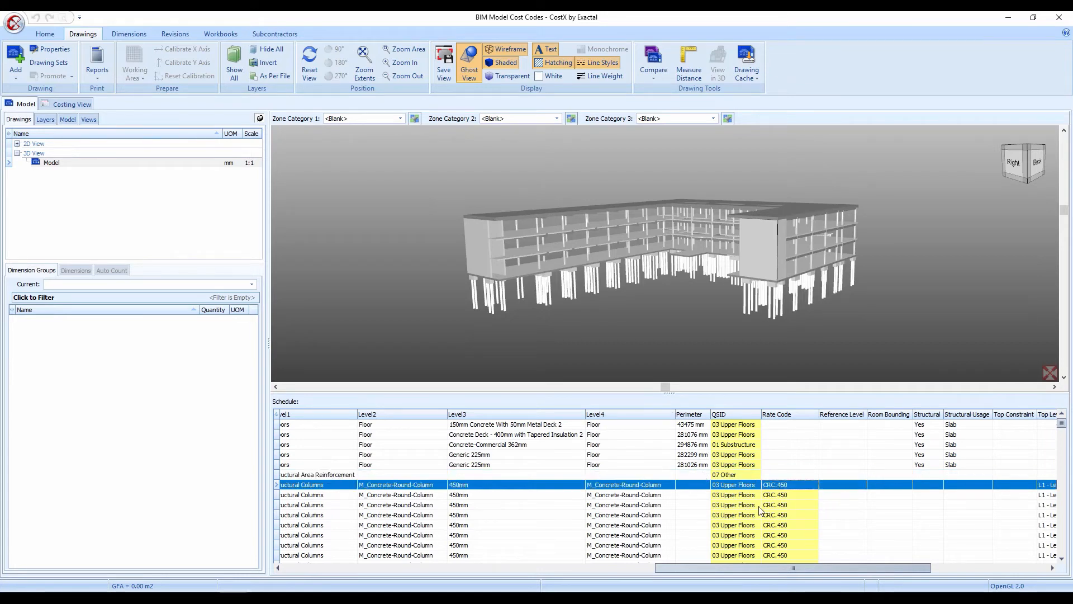
mouse_move(692, 501)
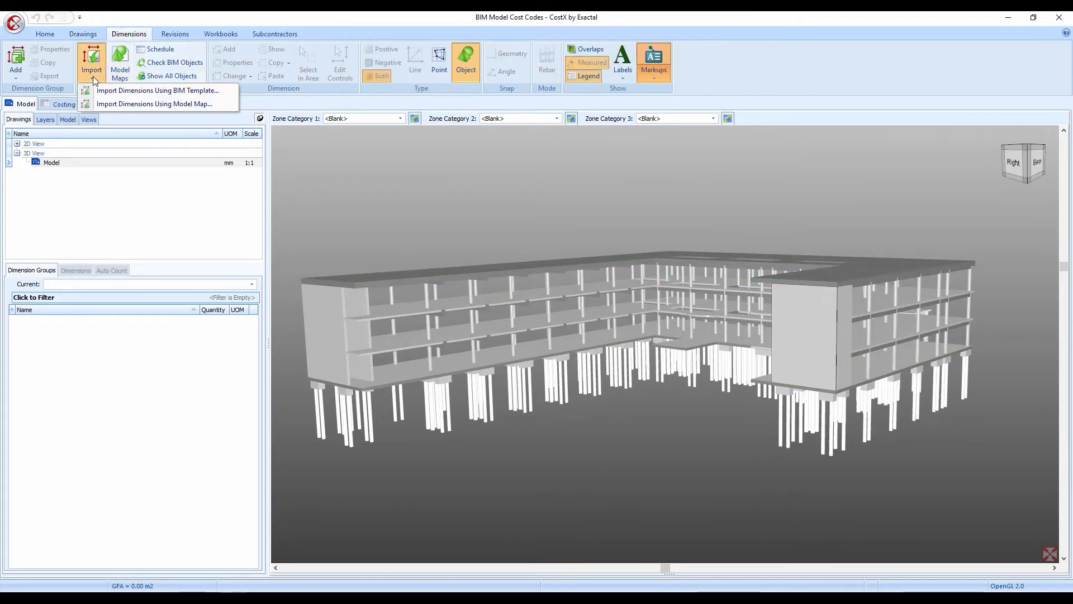
Step: Import dimensions using the Module 8 Cost Codes Model Map and expand the new 01 Substructure and 03 Upper Floors groups
click(153, 102)
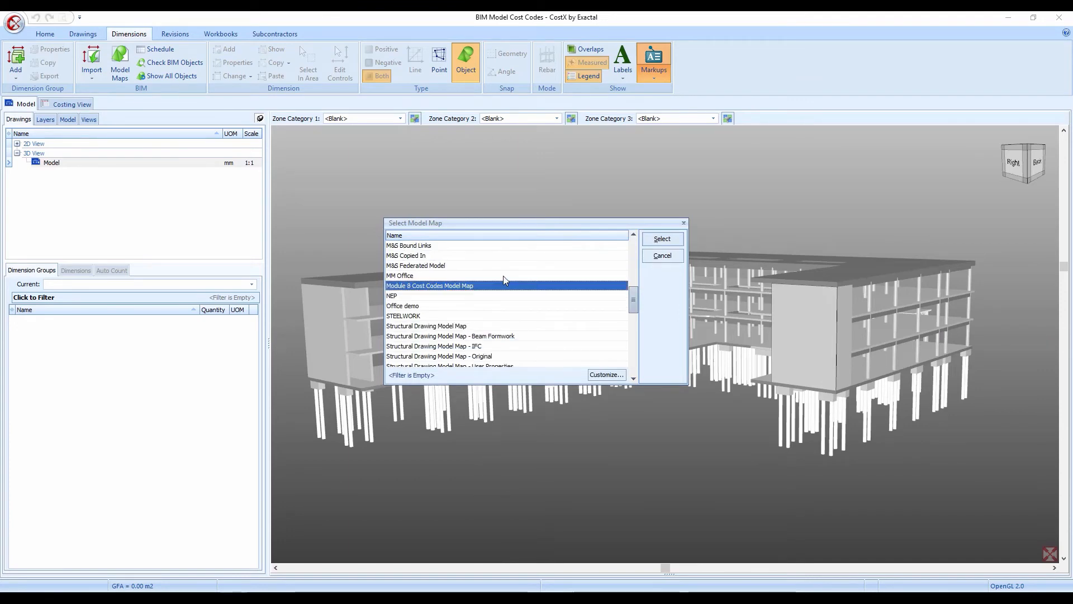
click(659, 238)
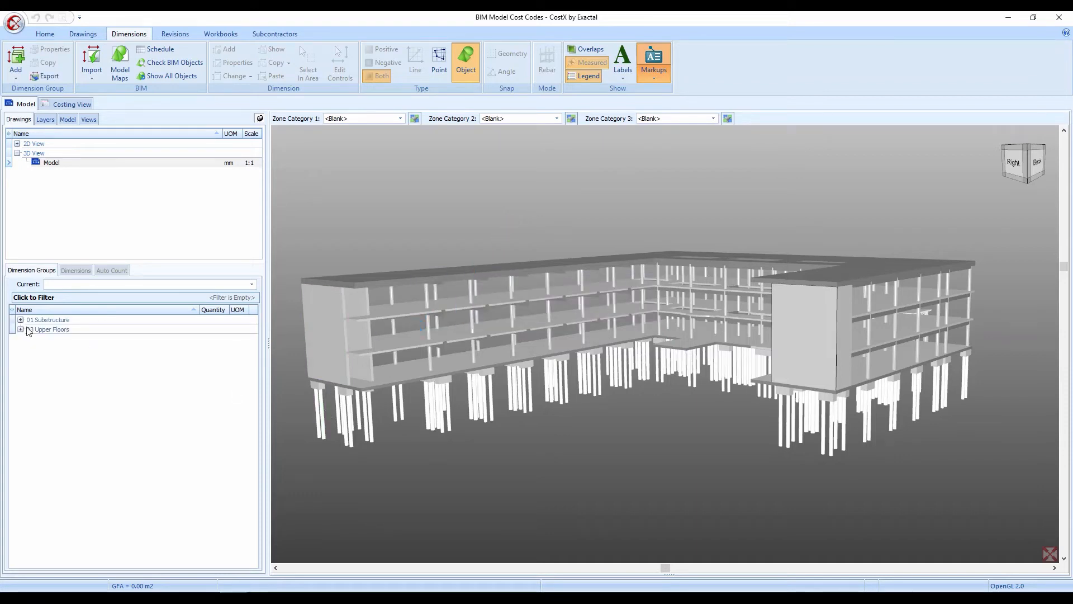
click(20, 319)
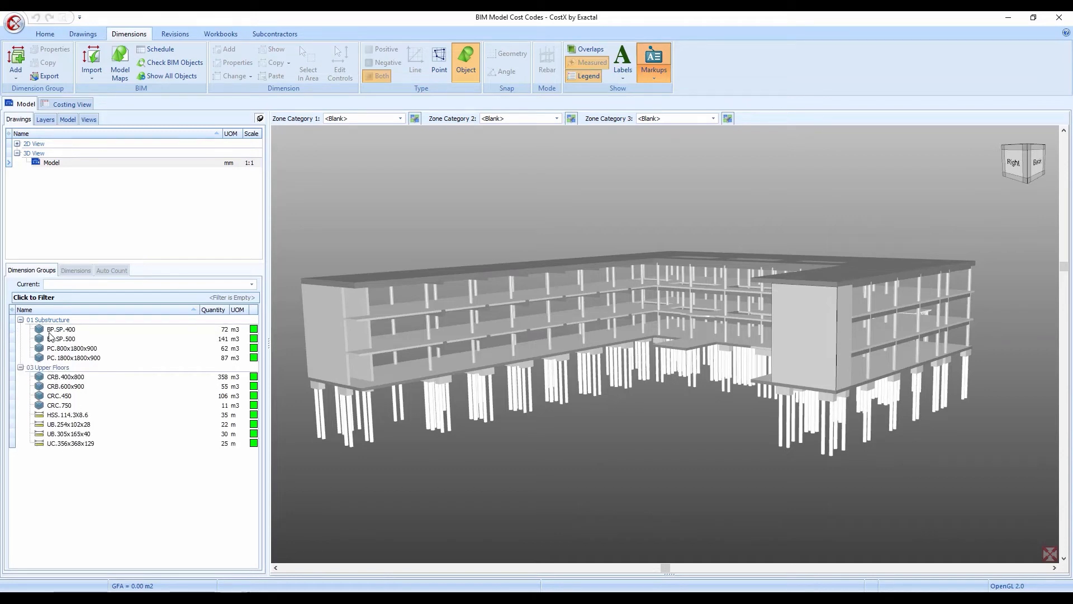
Step: Highlight the BP.SP.400 (72 m3) and BP.SP.500 (141 m3) pile groups in the 3D model
click(60, 329)
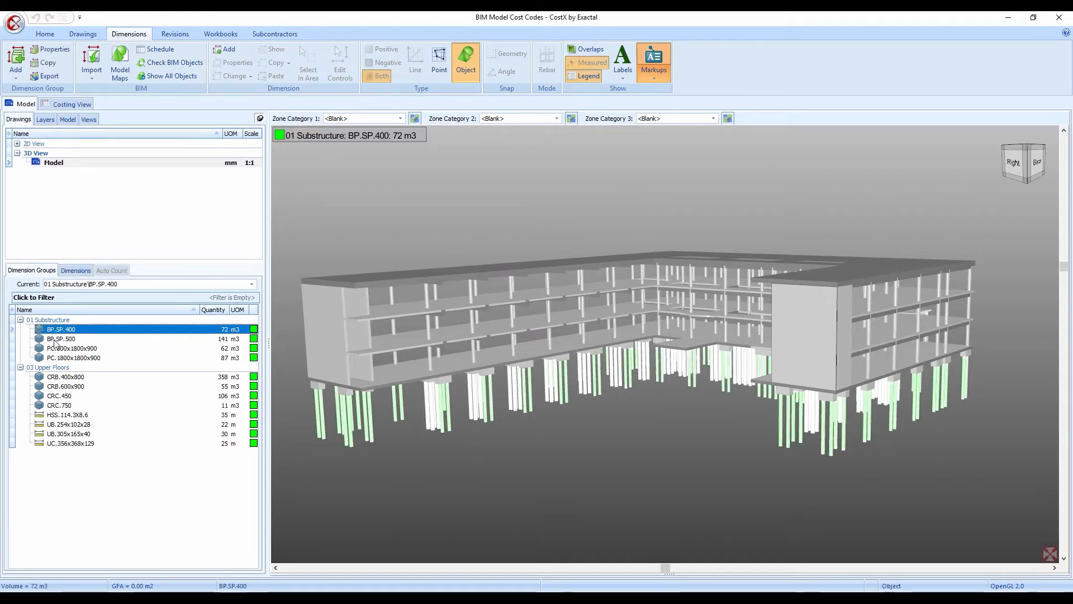
click(60, 337)
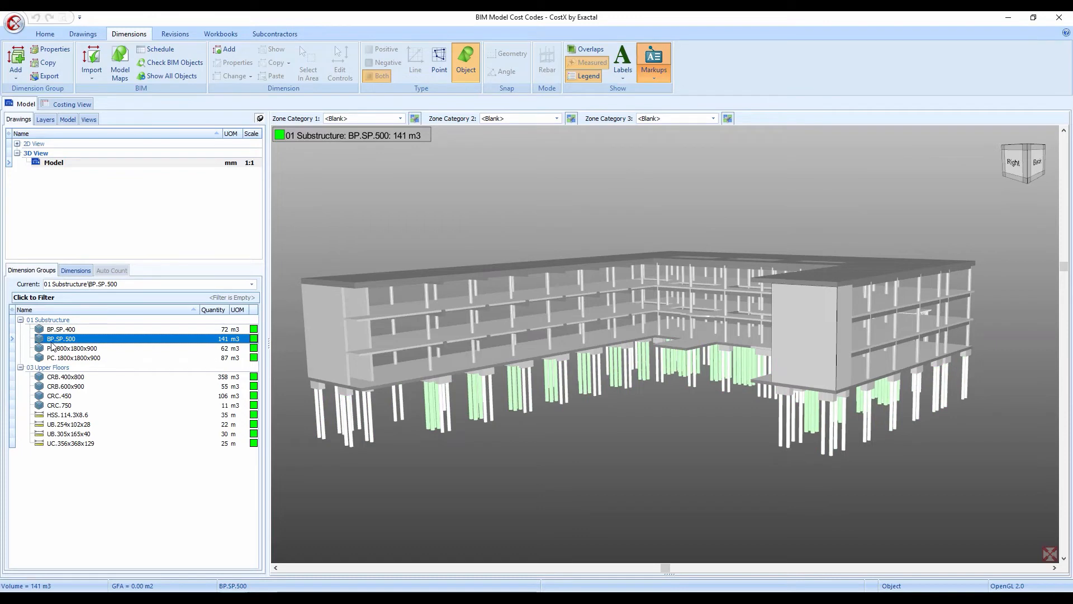
mouse_move(47, 351)
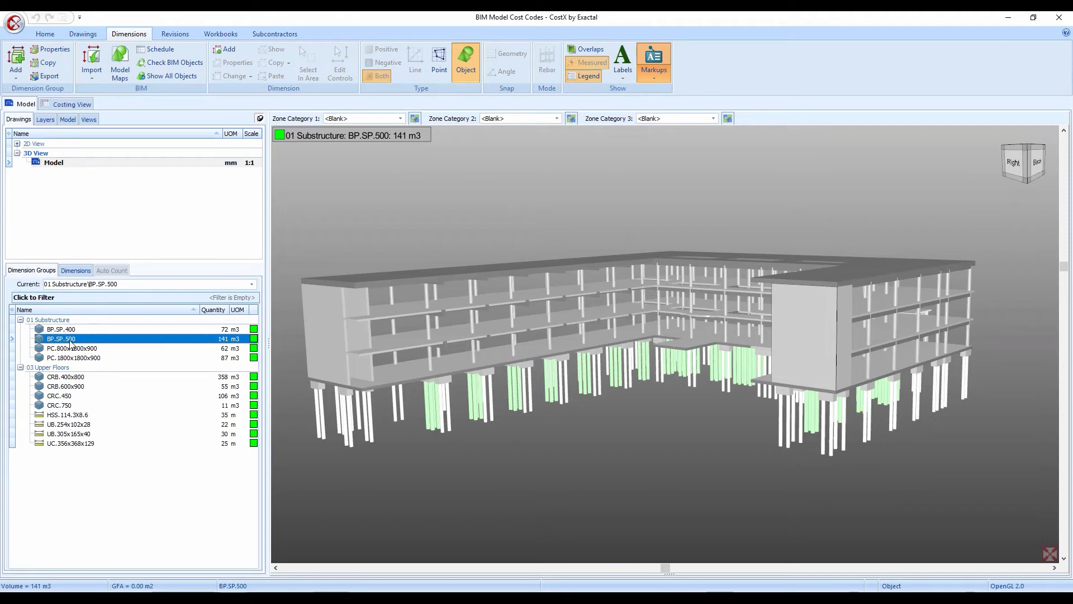
click(61, 328)
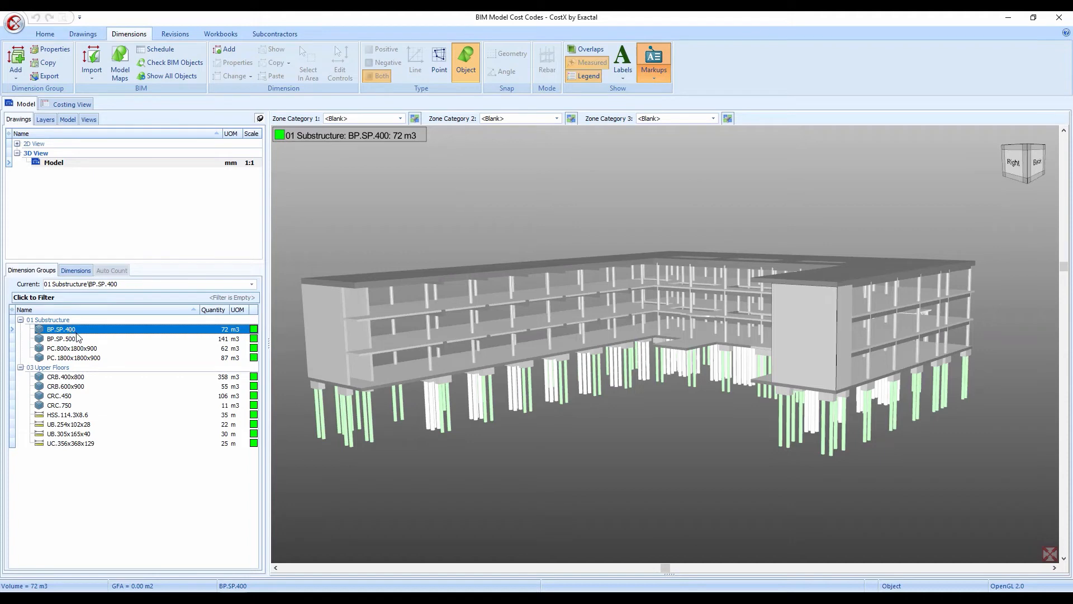
mouse_move(60, 329)
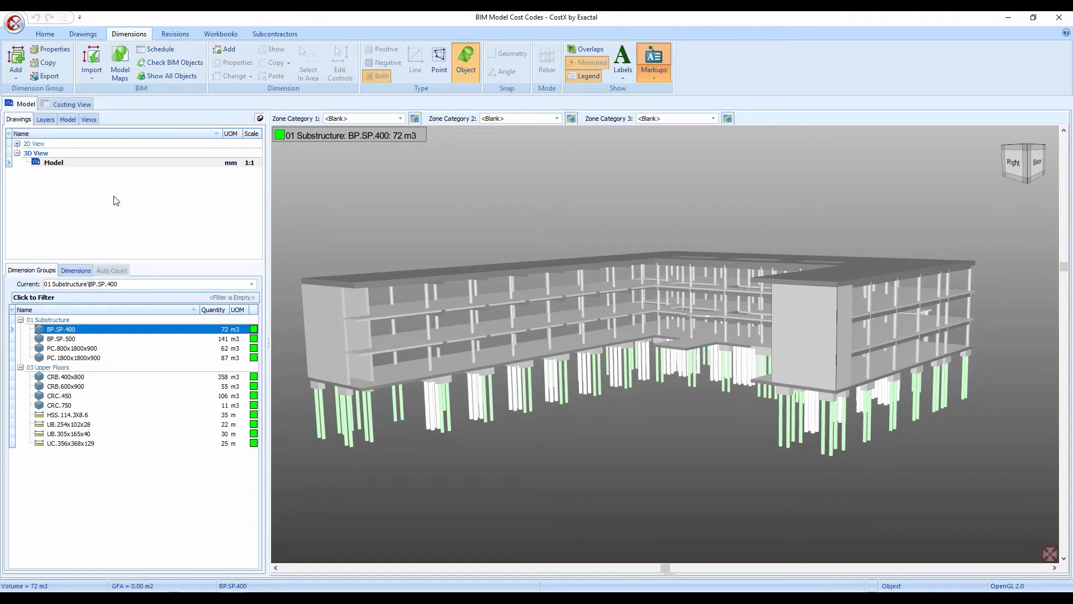
mouse_move(179, 250)
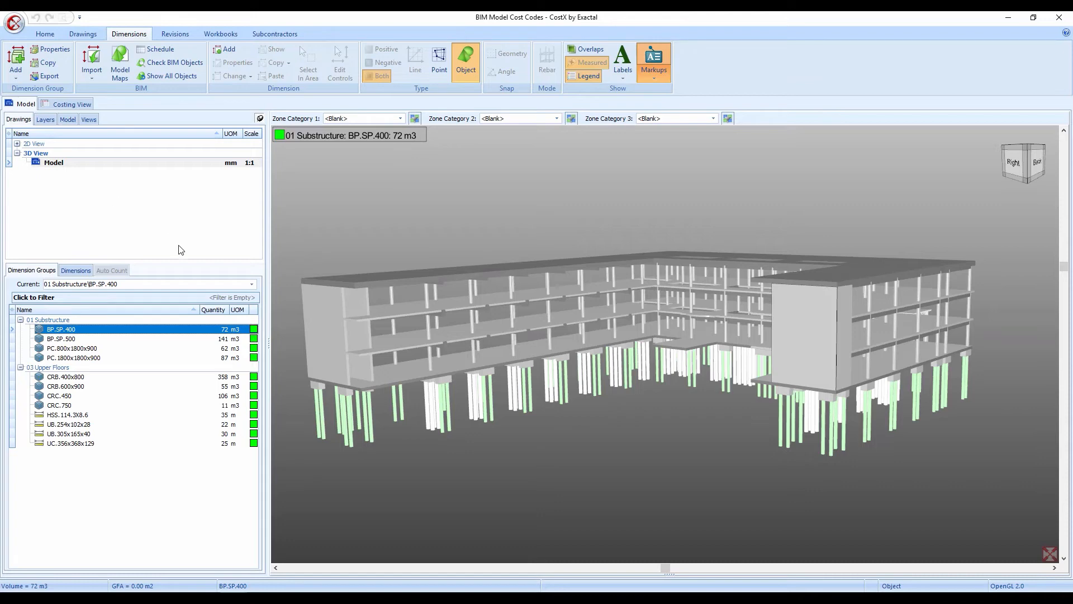
mouse_move(119, 406)
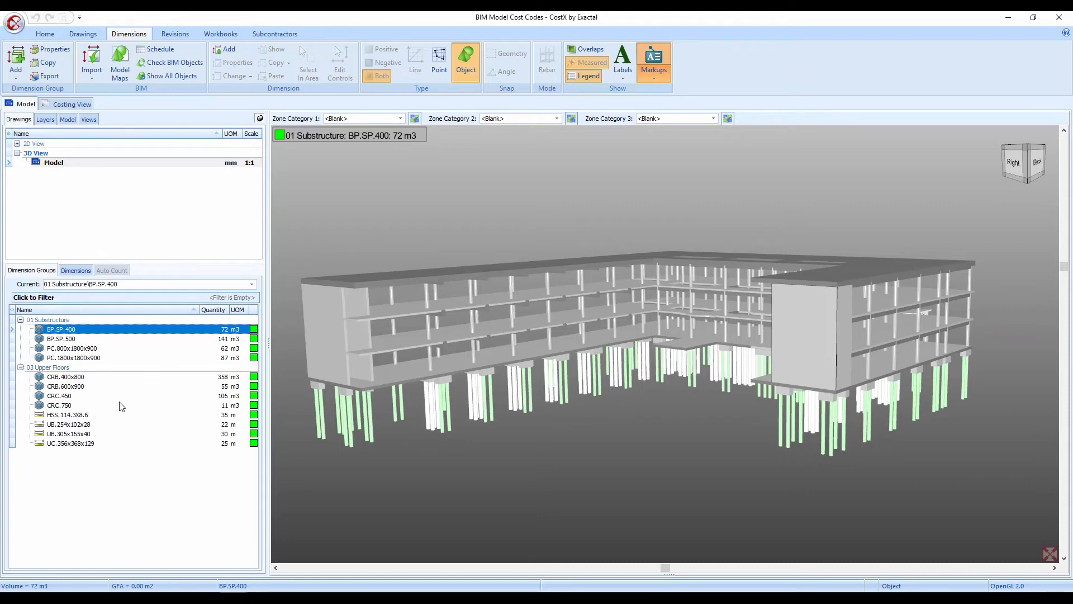
mouse_move(71, 227)
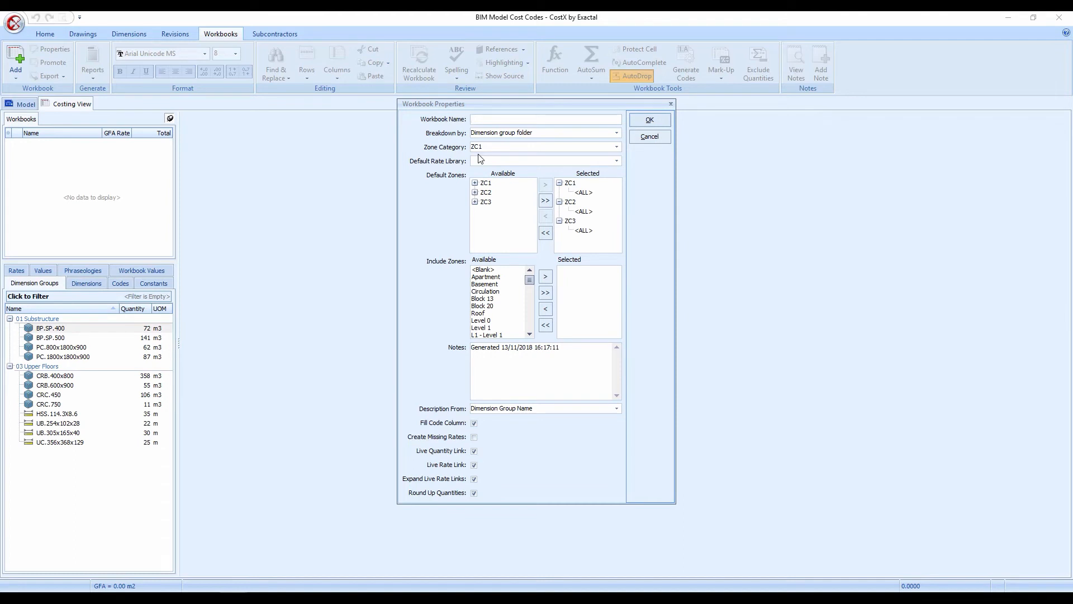
Step: Name the workbook 'Estima…' and set Description From to Rate Description with Fill Code Column on
text(Estimate)
text(BIM and 3D Measurement Module 8 Rates)
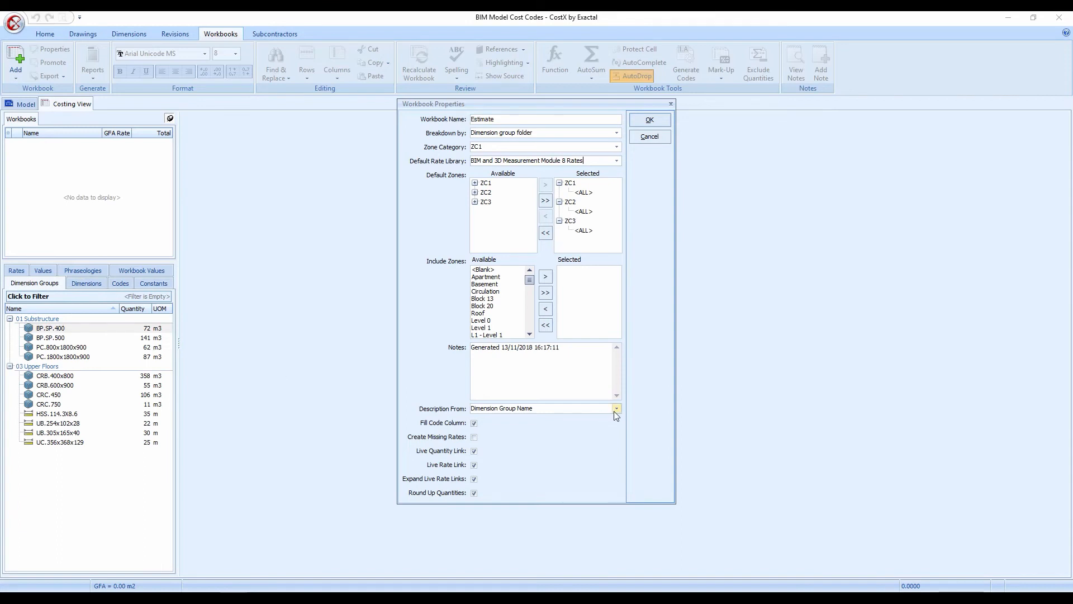
click(615, 408)
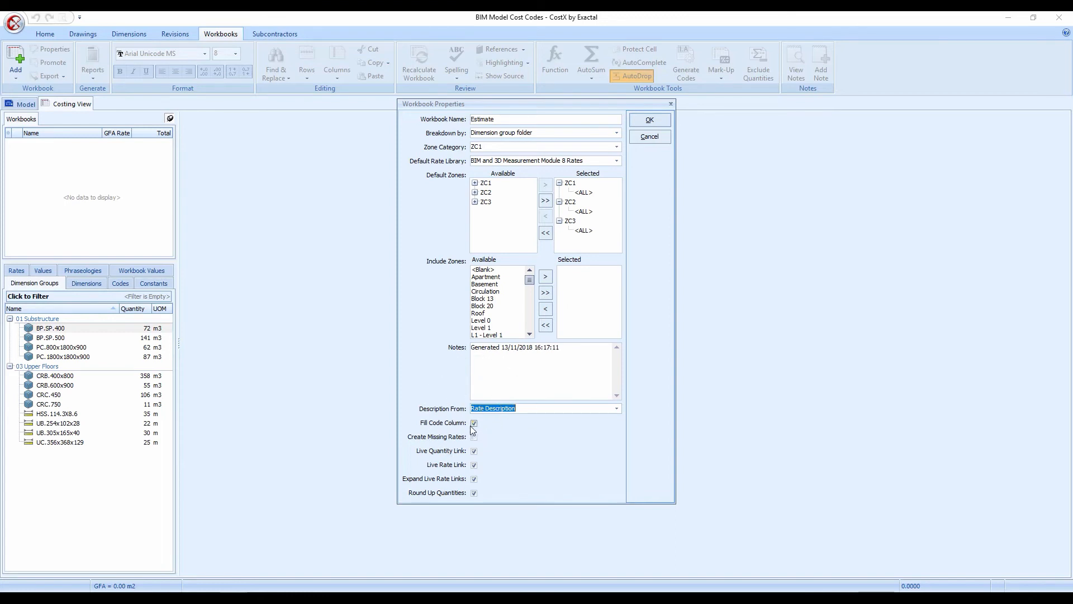
click(474, 422)
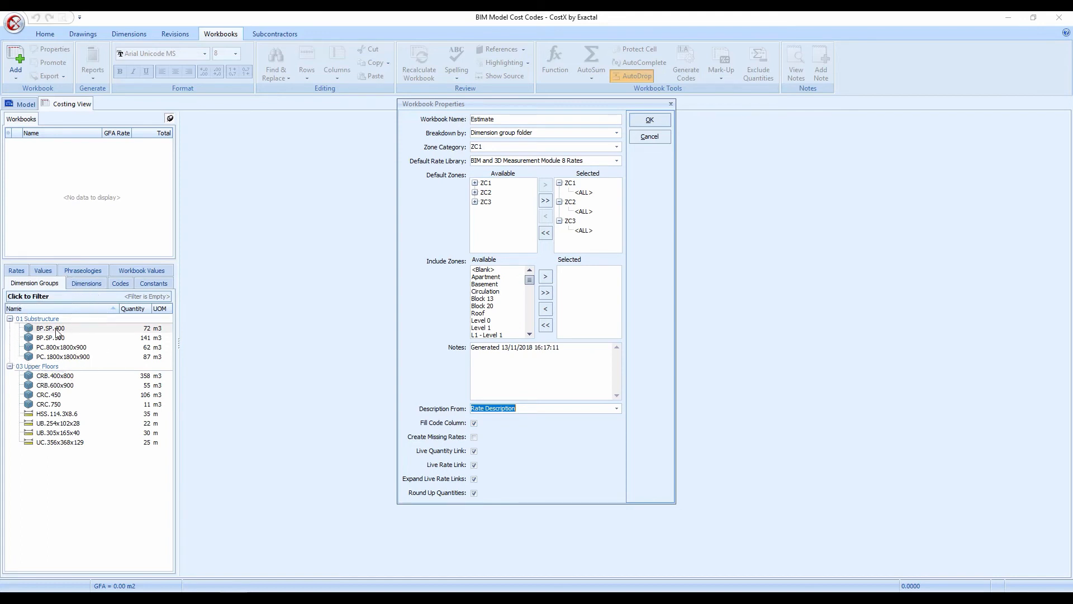
mouse_move(286, 336)
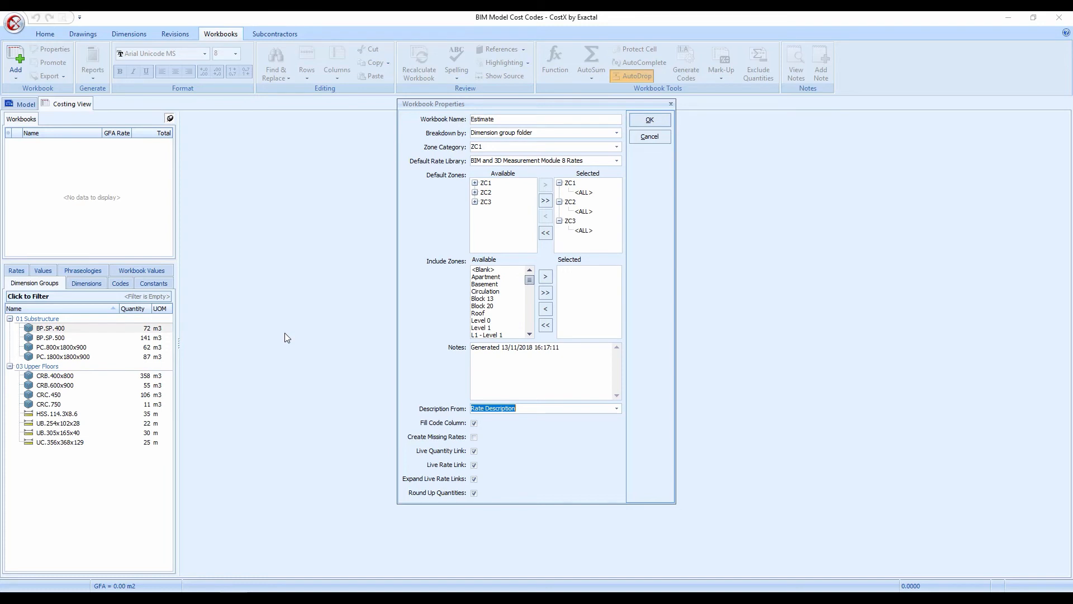
mouse_move(48, 346)
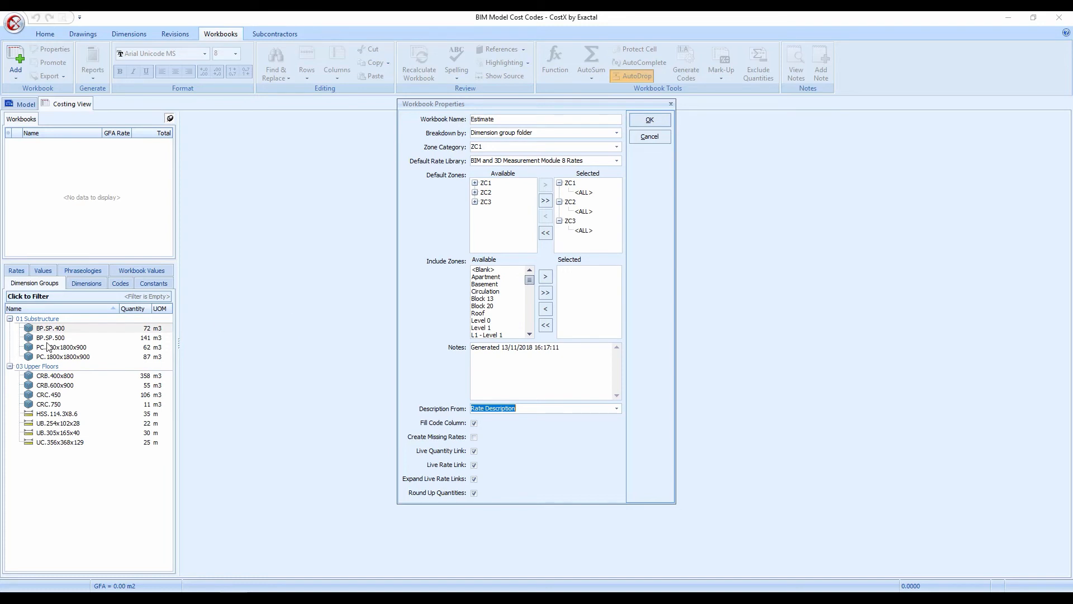
Step: Keep Fill Code Column checked and leave creation of missing rates off
click(474, 423)
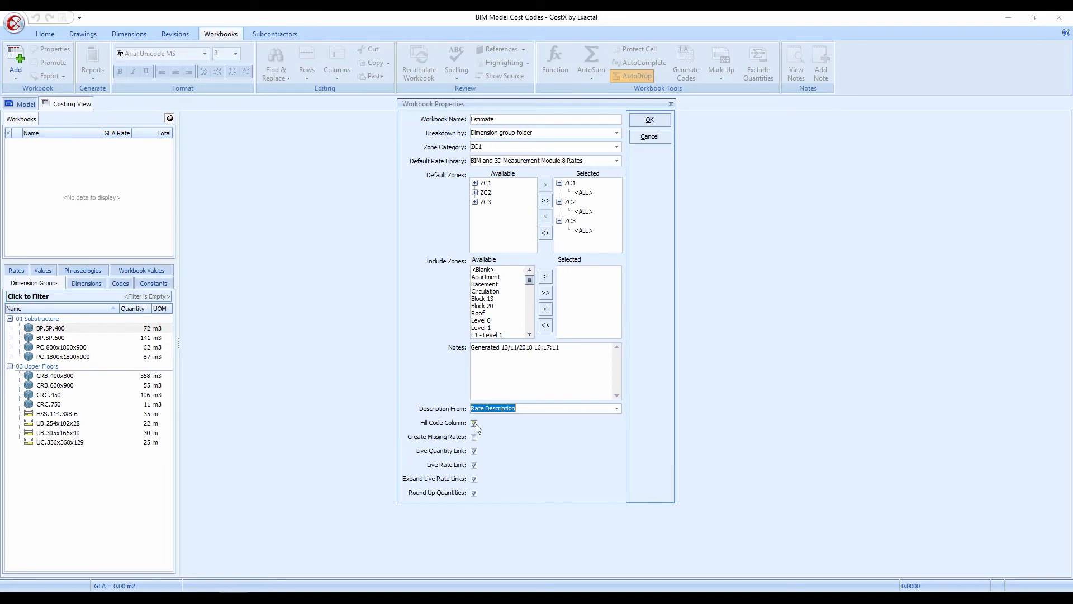
click(474, 437)
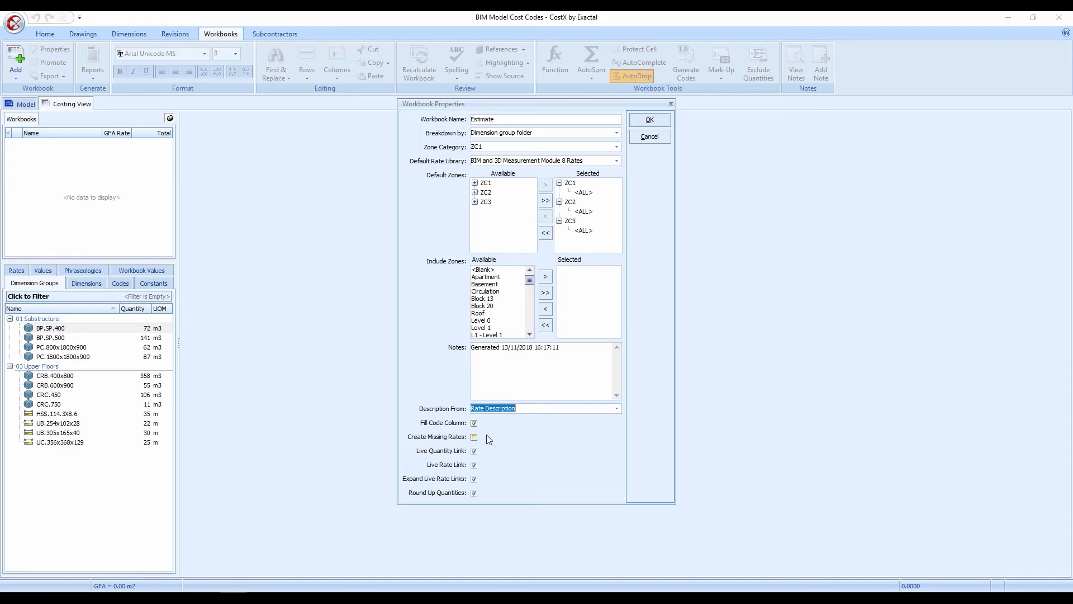
click(474, 422)
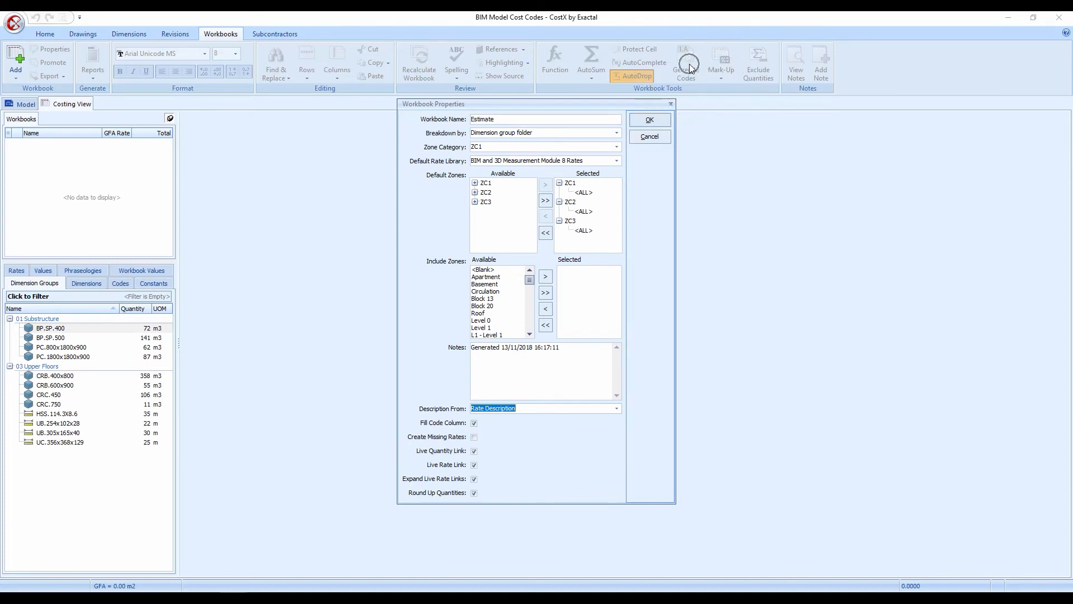
mouse_move(723, 193)
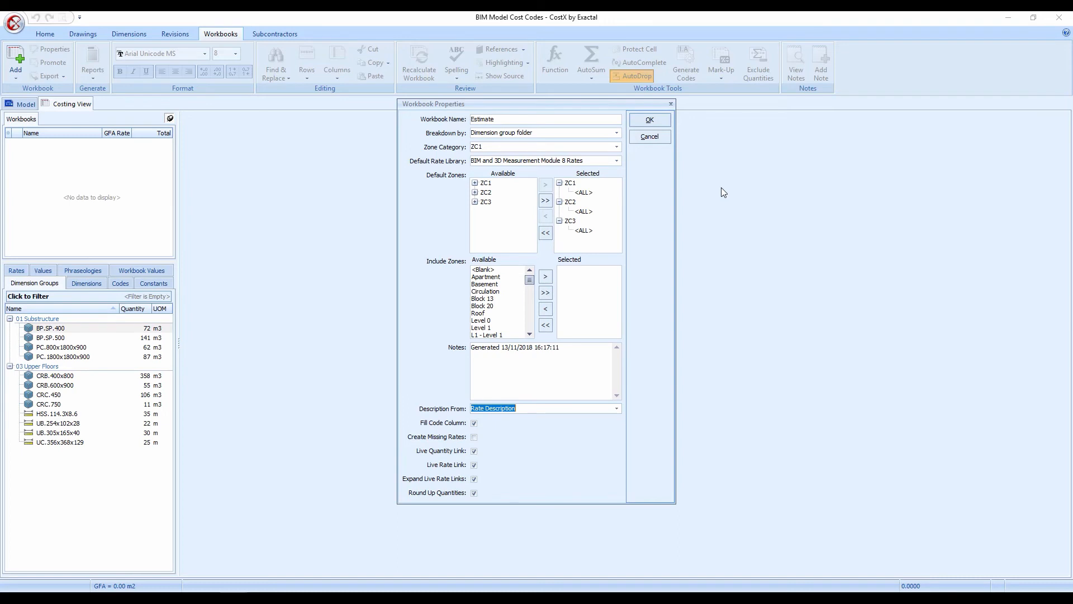
mouse_move(540, 448)
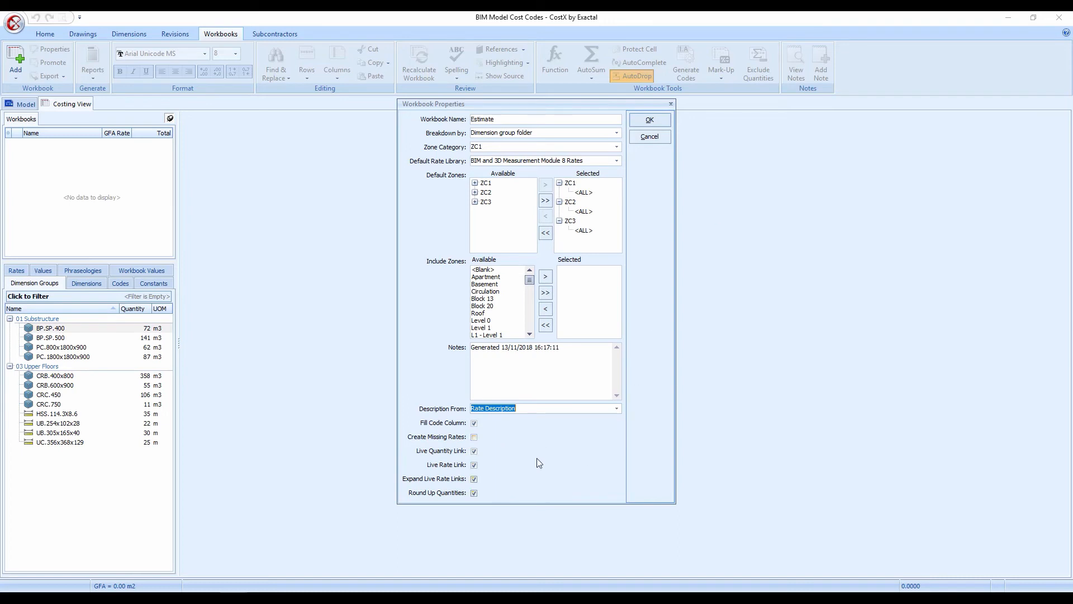
mouse_move(648, 119)
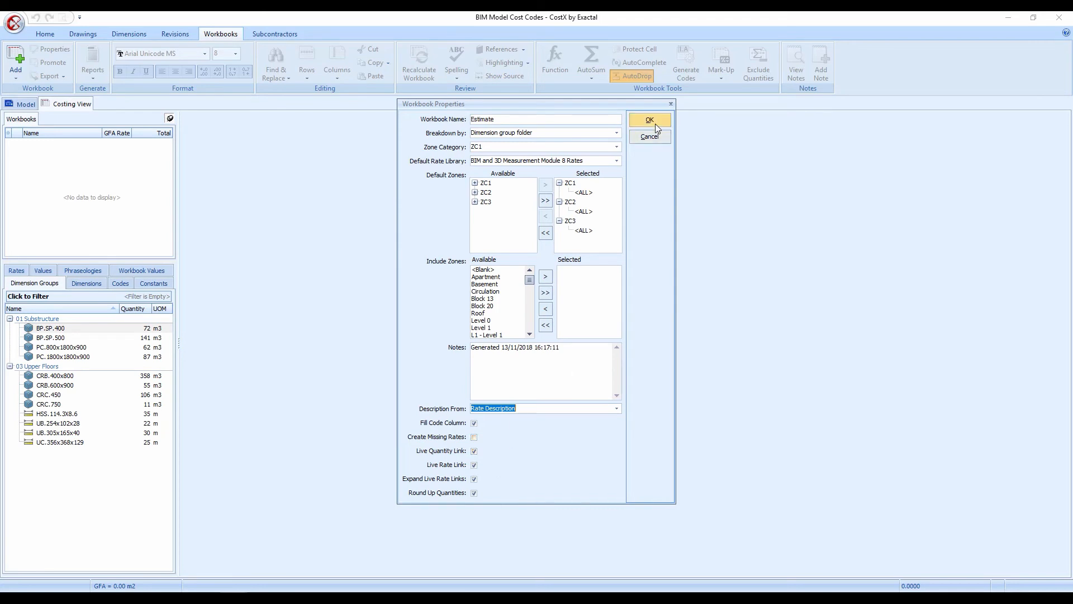
Step: Confirm Workbook Properties to generate the Estimate workbook totalling 200,949
click(648, 120)
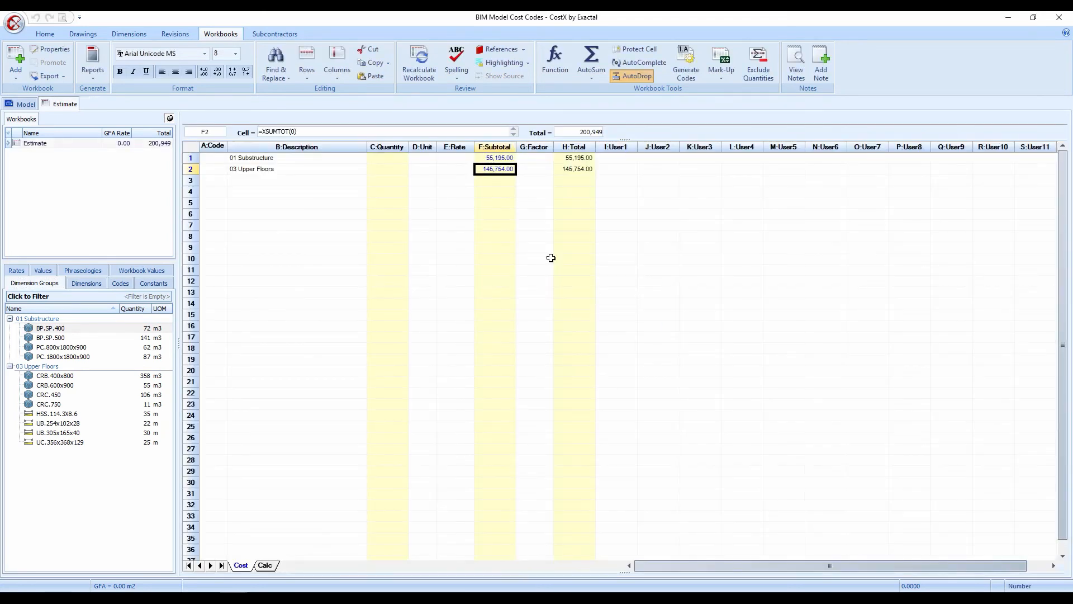
click(534, 259)
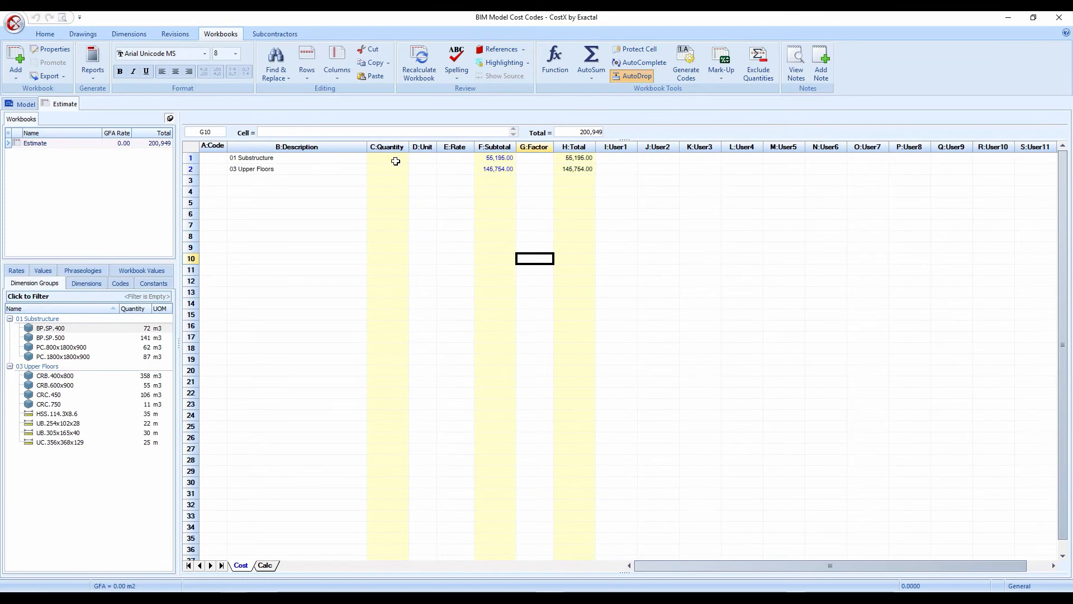
mouse_move(484, 187)
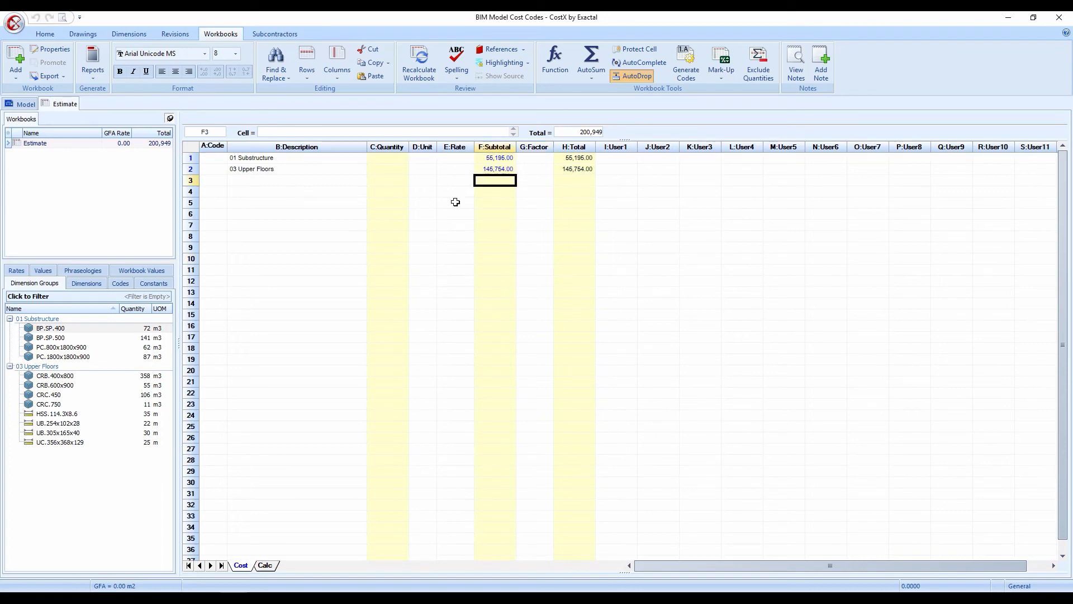
Step: Drill into 03 Upper Floors and inspect the first beam's XGETRATEDESCRIPTION description formula
click(494, 169)
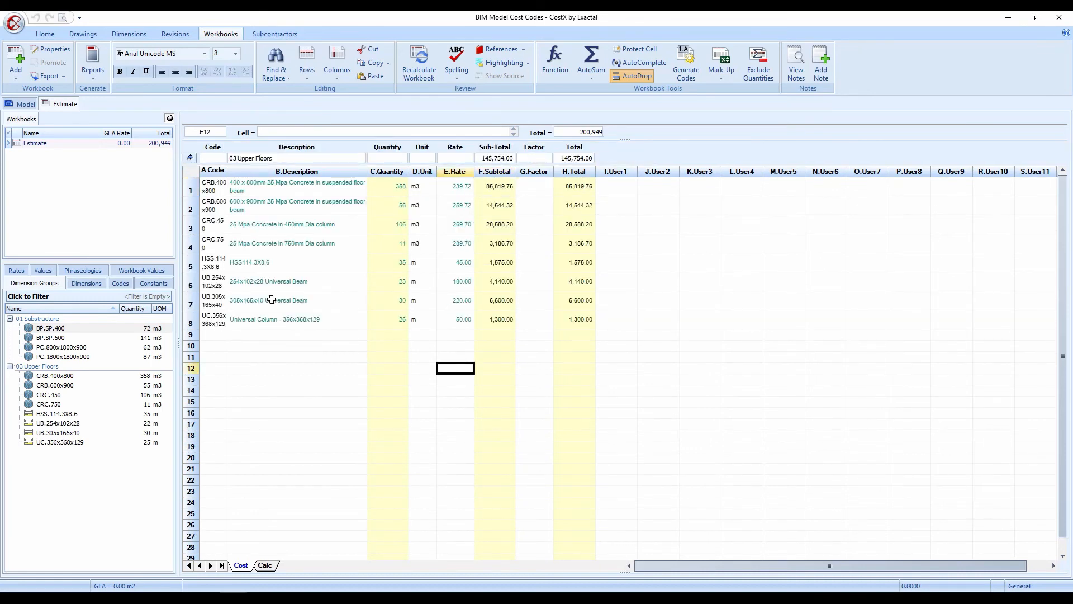
mouse_move(320, 353)
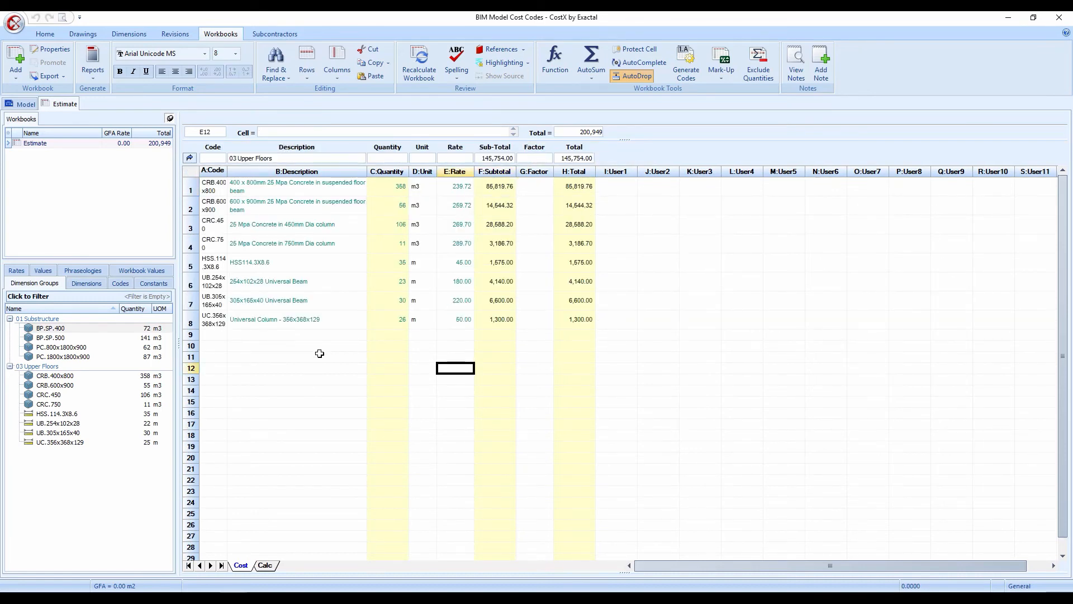
click(298, 356)
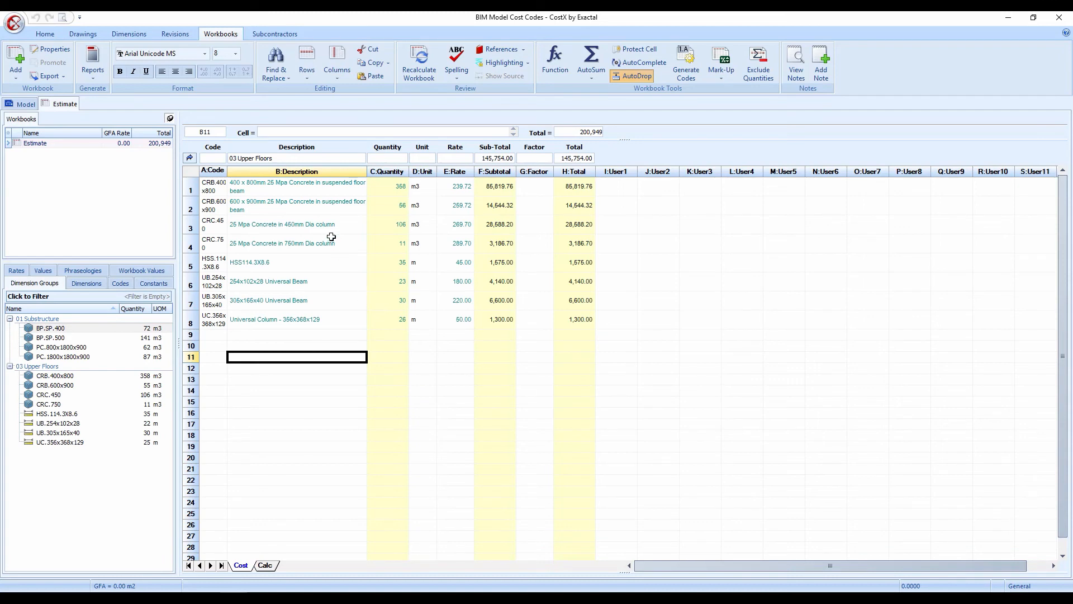
mouse_move(340, 184)
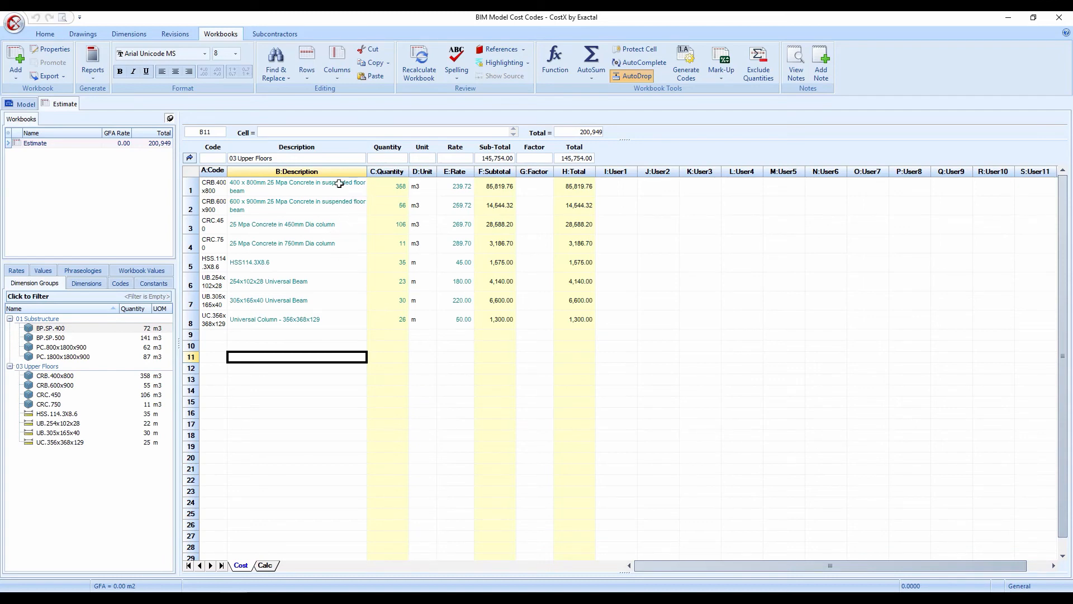
click(296, 186)
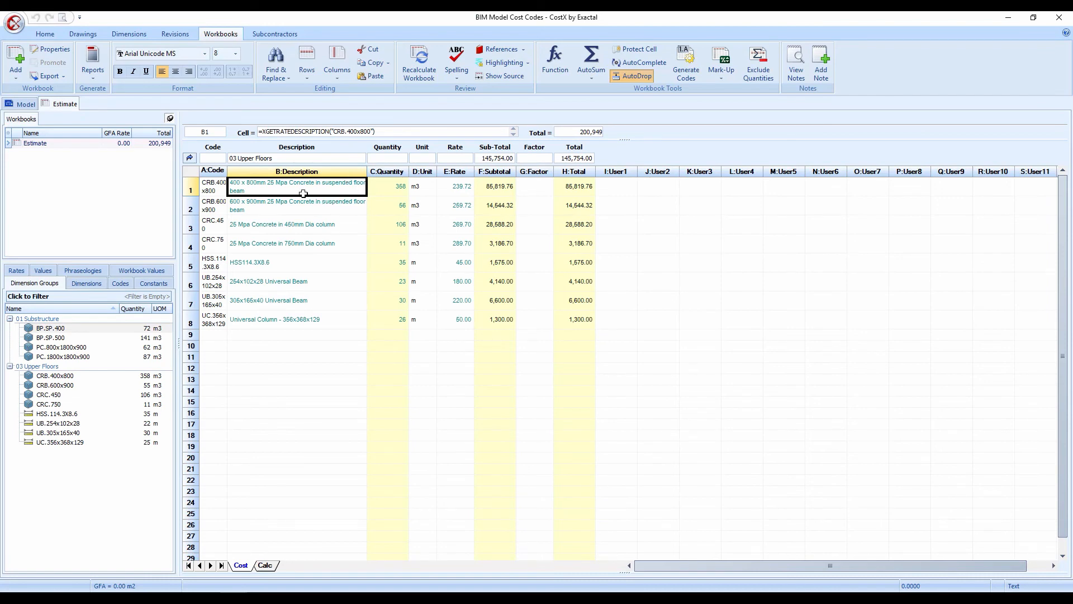
mouse_move(355, 193)
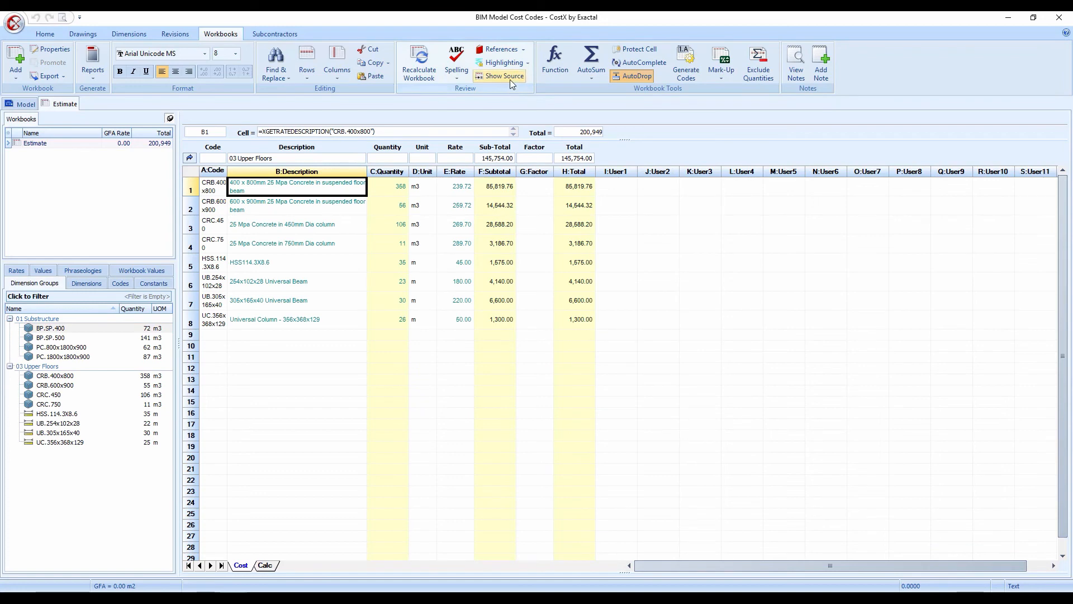
click(504, 76)
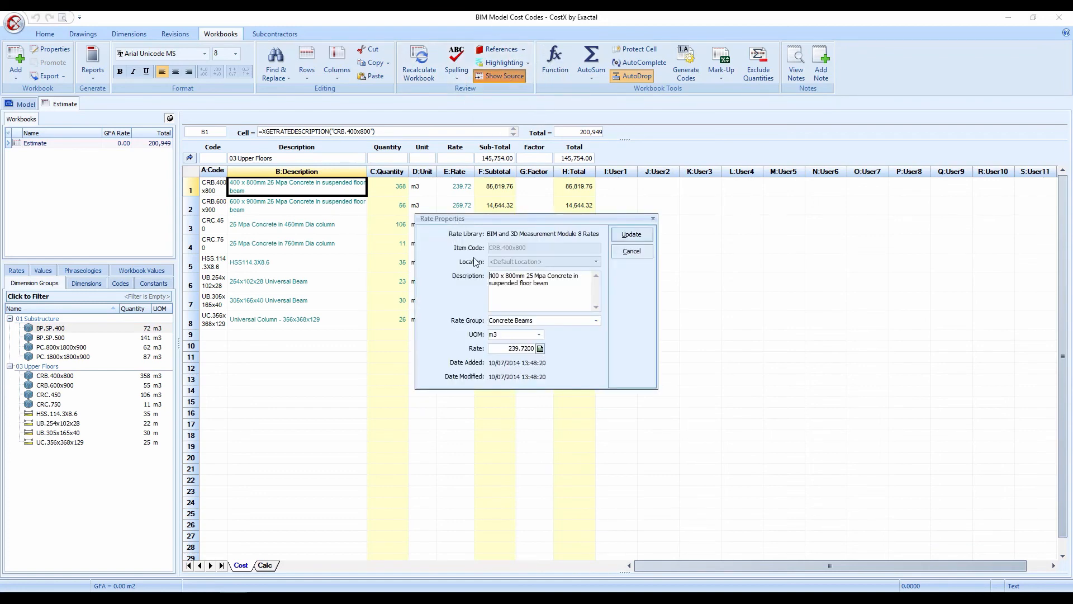
mouse_move(487, 232)
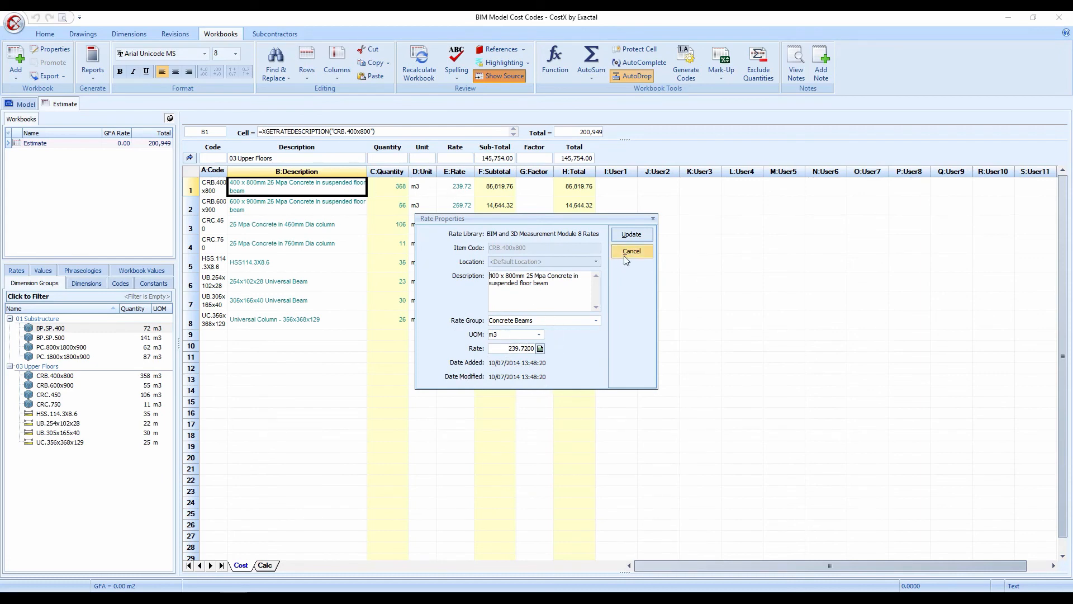
click(629, 252)
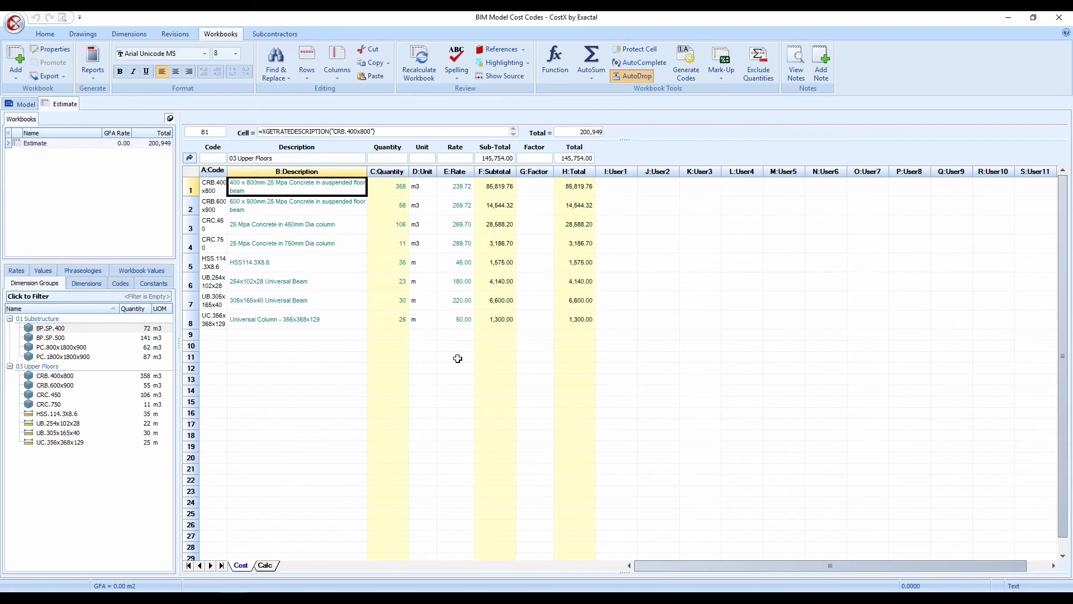
mouse_move(859, 370)
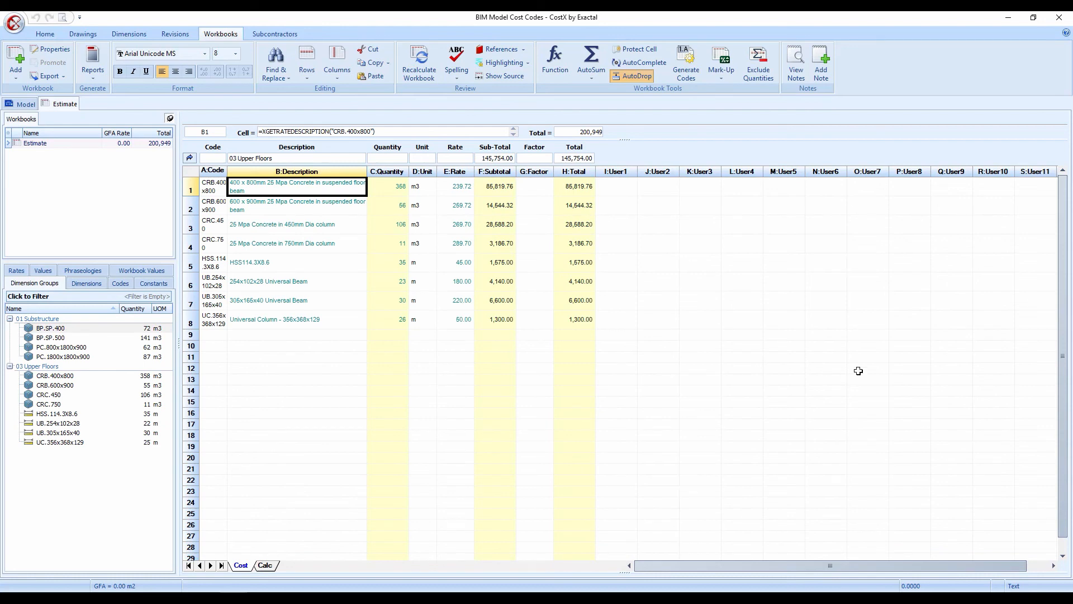